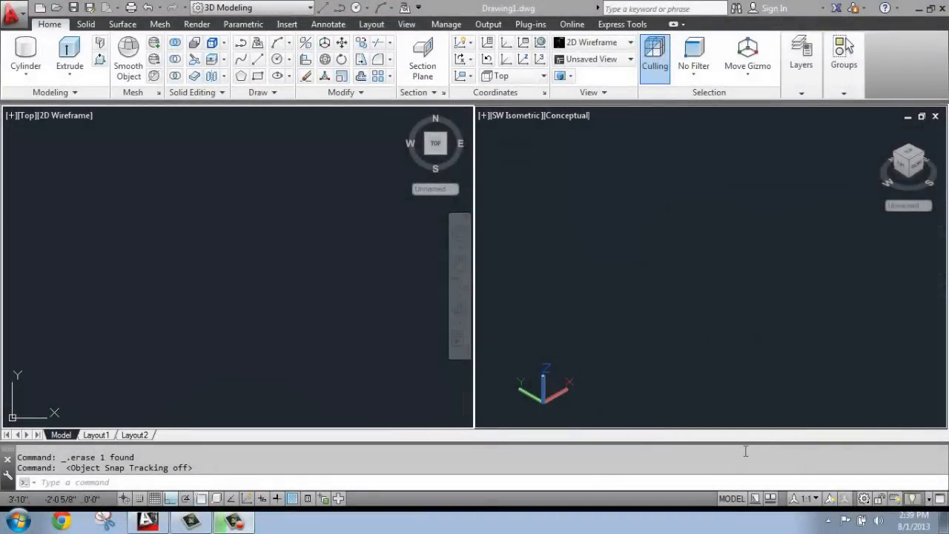
mouse_move(656, 373)
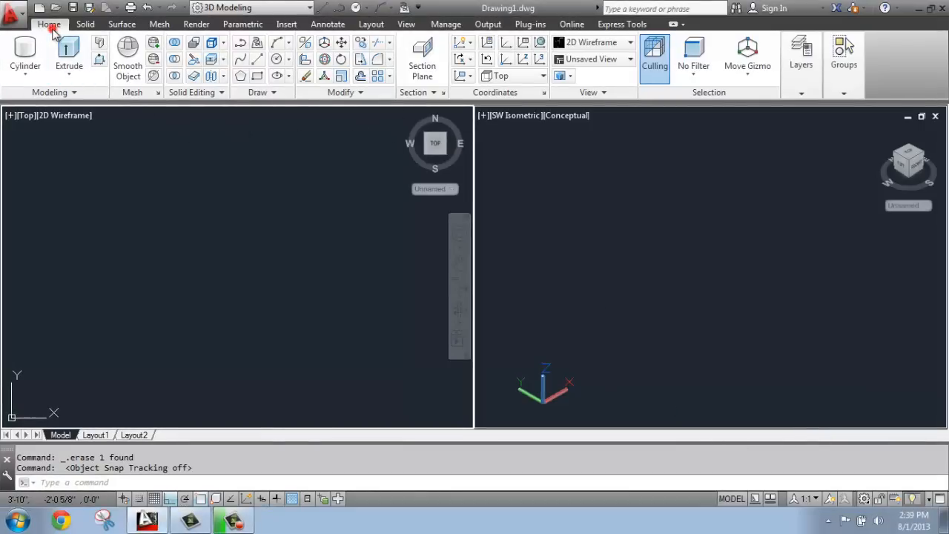
mouse_move(69, 56)
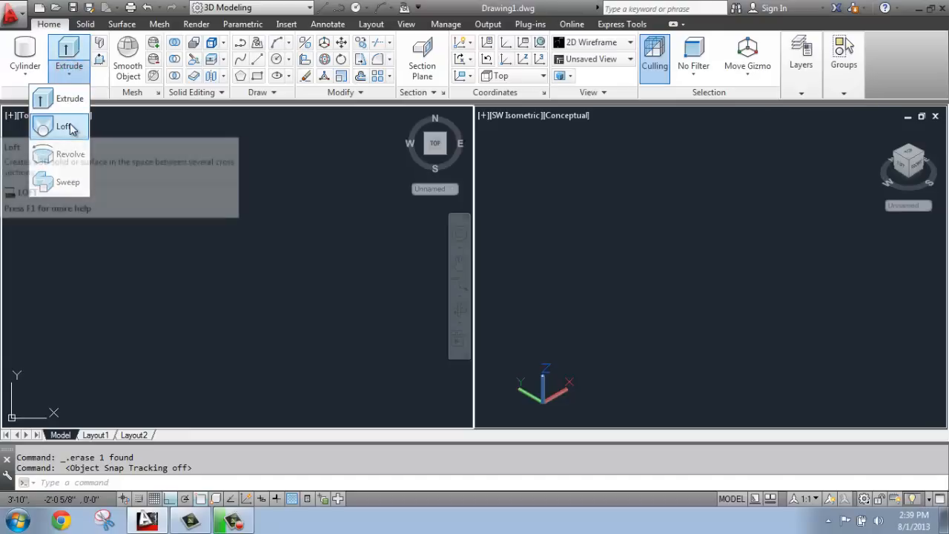
mouse_move(65, 126)
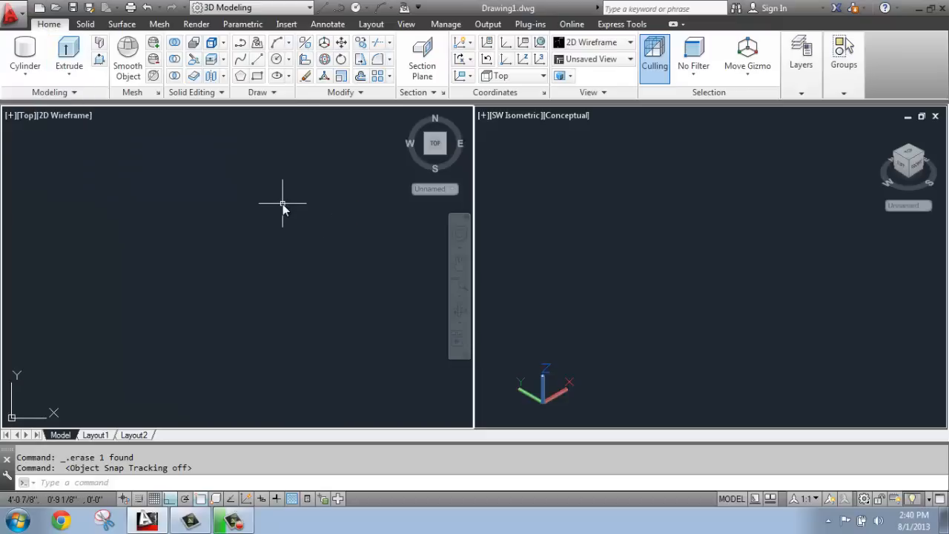
mouse_move(281, 205)
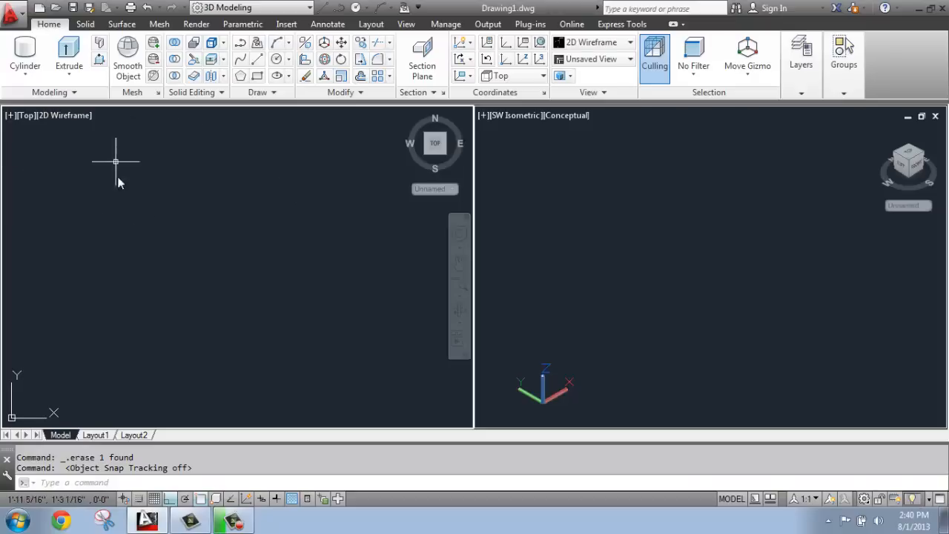
mouse_move(128, 219)
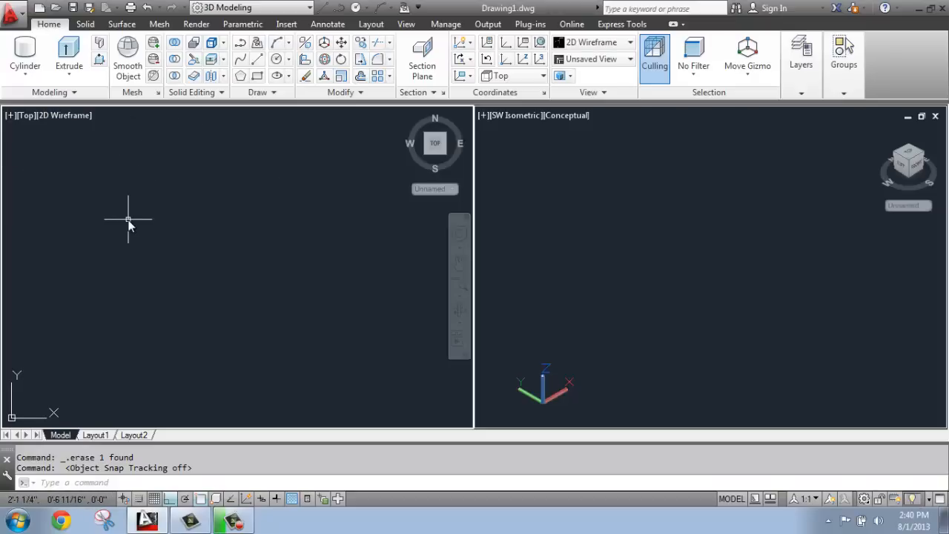
mouse_move(134, 214)
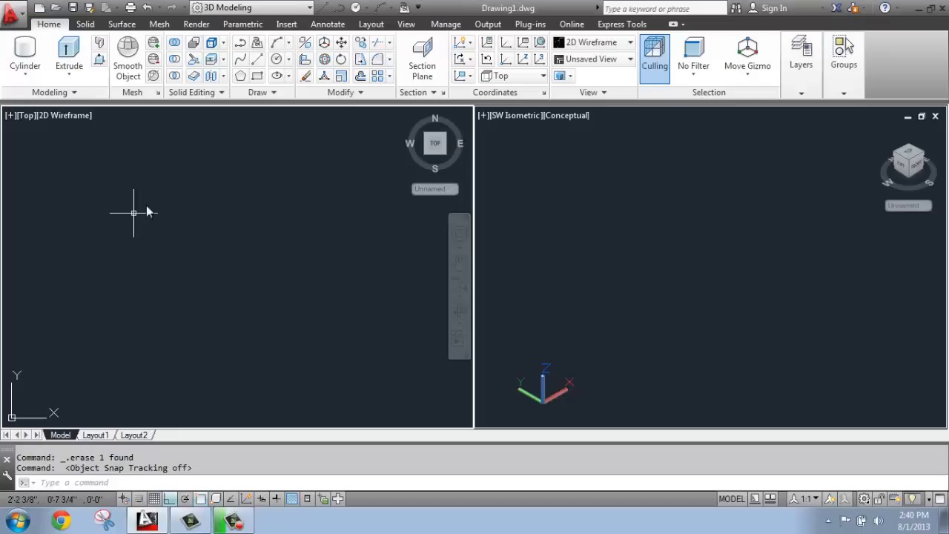
mouse_move(154, 124)
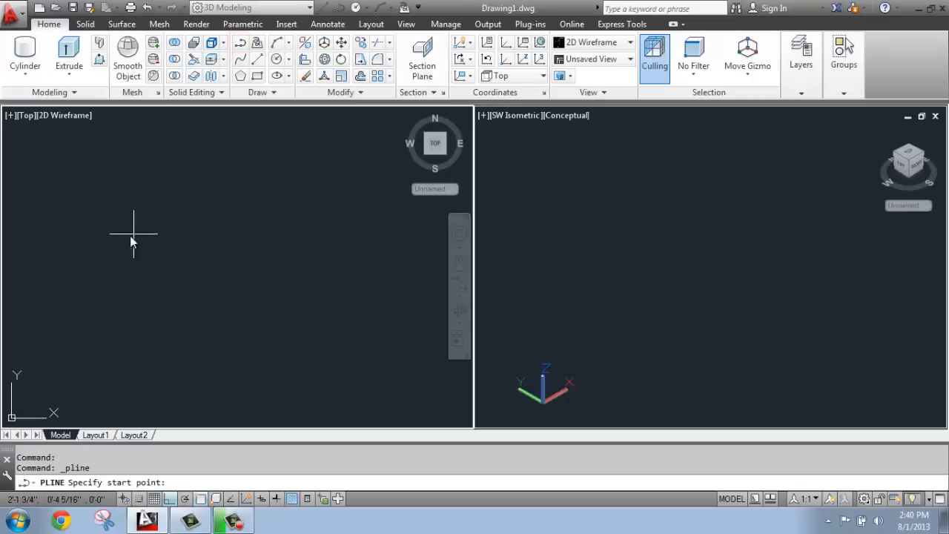
mouse_move(83, 215)
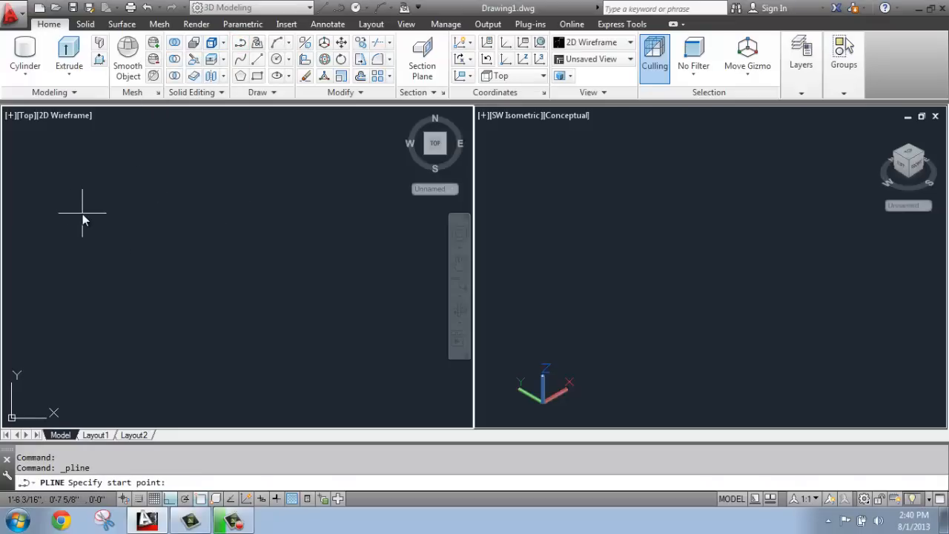
- Draw a closed 36 x 24 rectangular polyline with PLINE and Ortho on
left_click(82, 214)
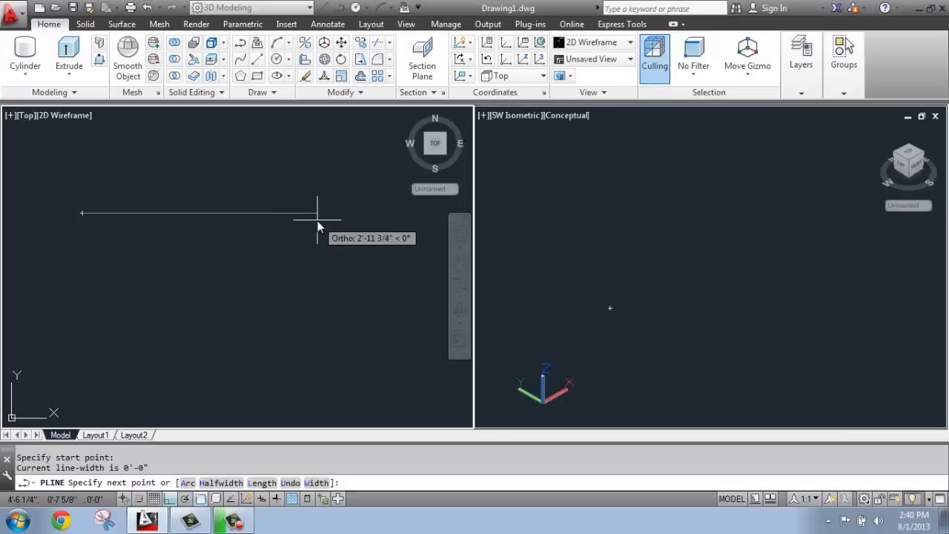
mouse_move(317, 228)
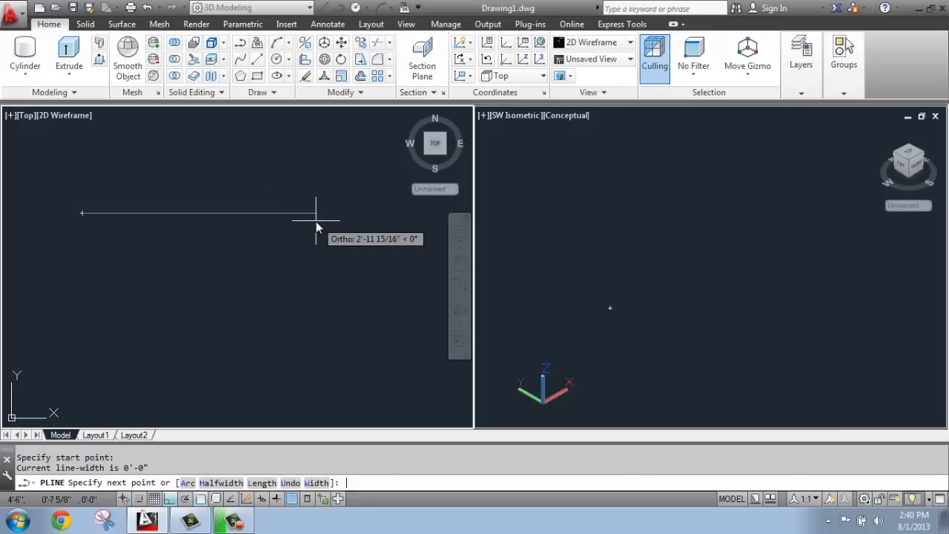
left_click(318, 215)
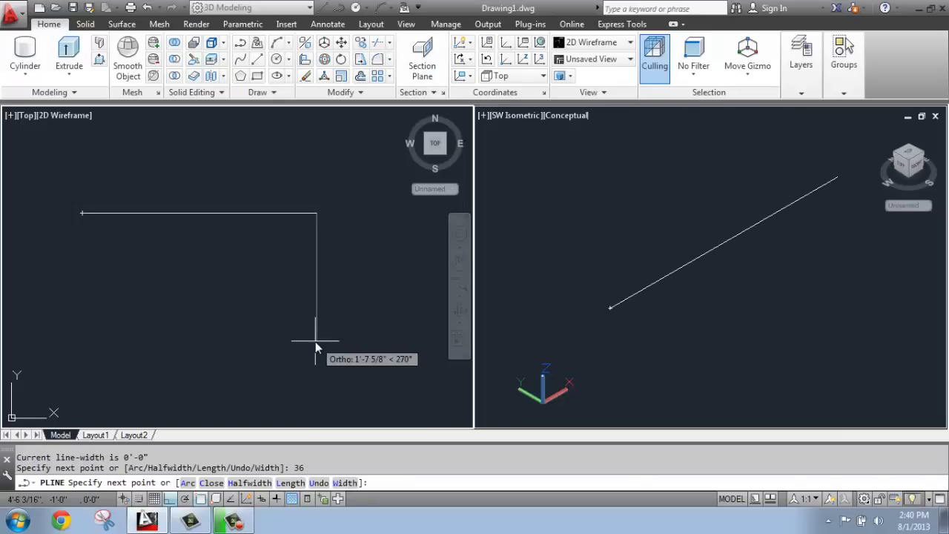
left_click(314, 368)
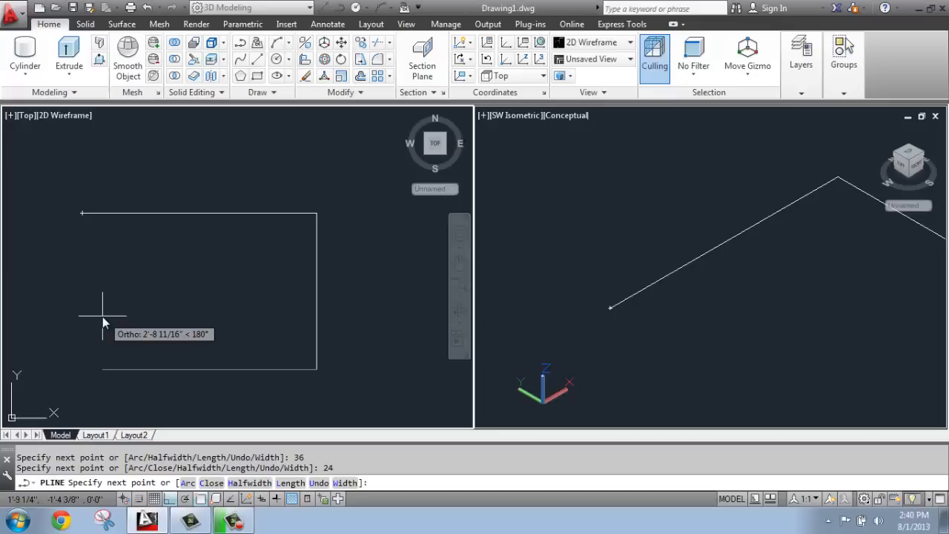
left_click(103, 319)
type("c")
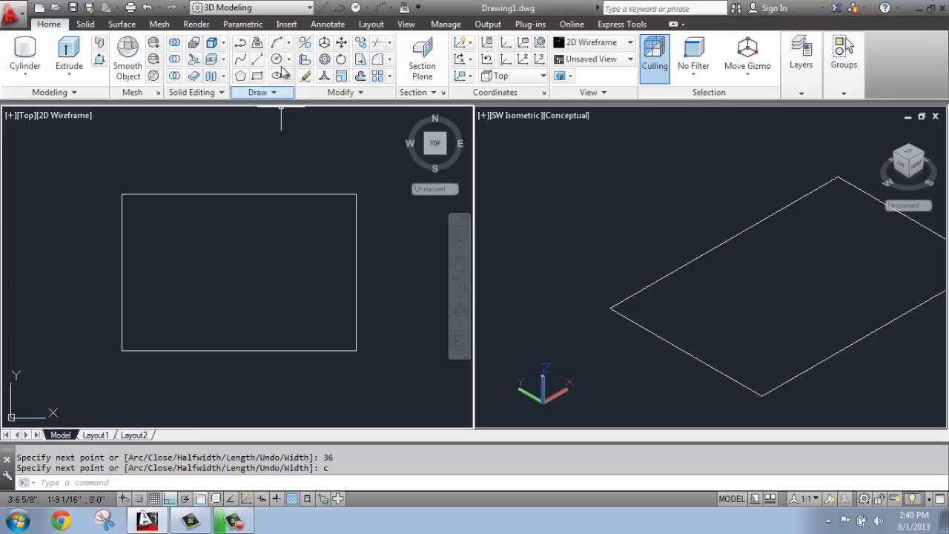
- Draw a large circle centred in the rectangle and a small circle near its upper-left corner
left_click(261, 92)
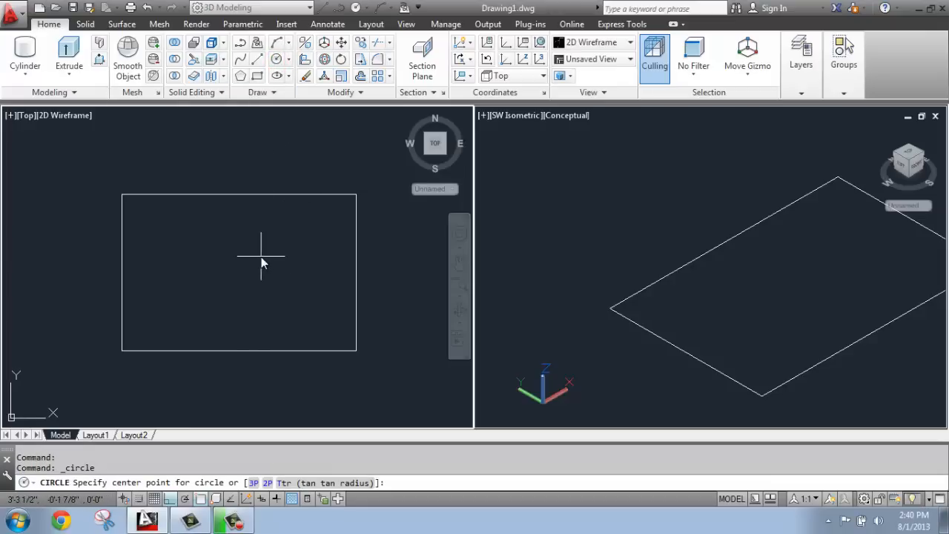
left_click(261, 254)
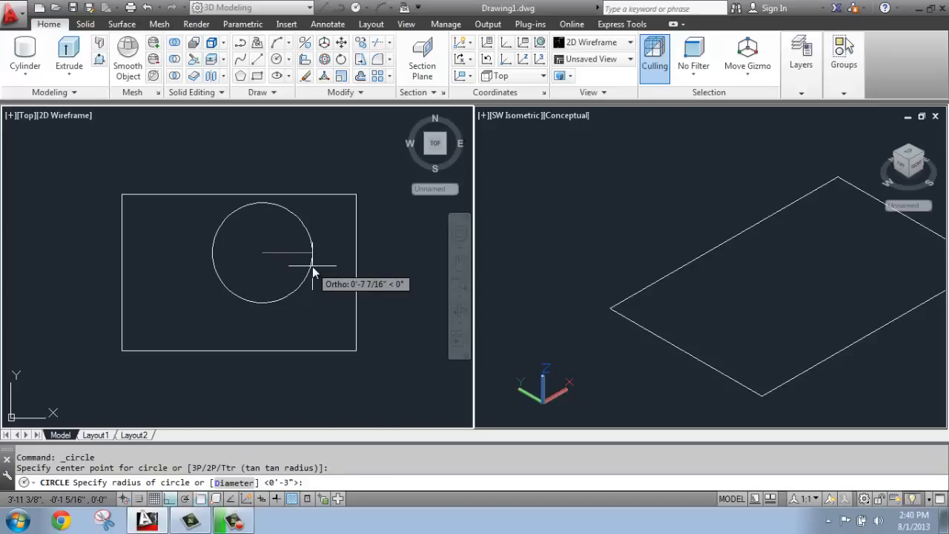
left_click(311, 267)
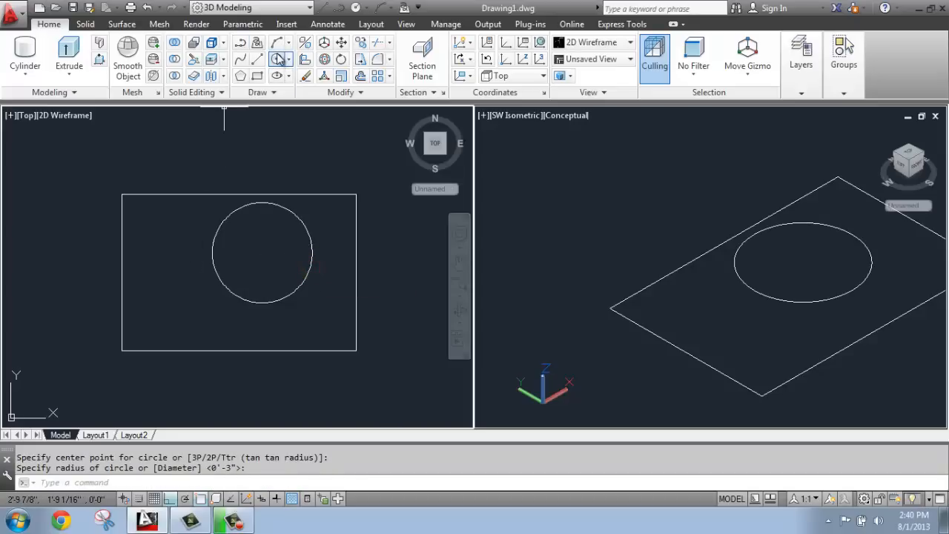
left_click(147, 224)
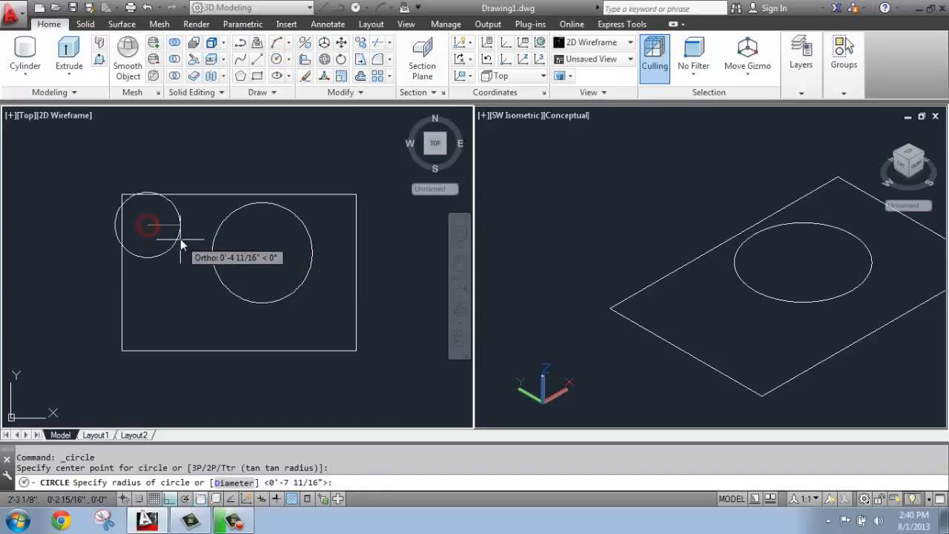
left_click(147, 226)
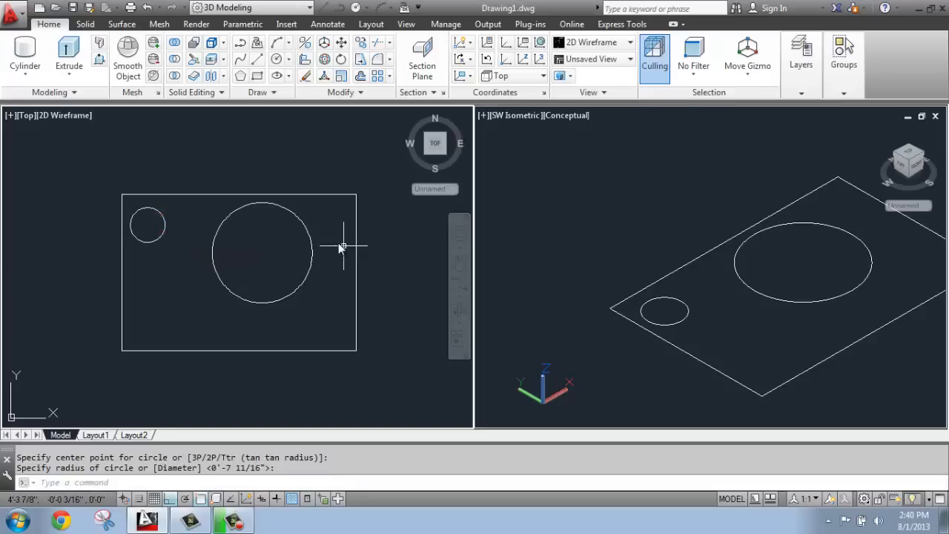
mouse_move(410, 264)
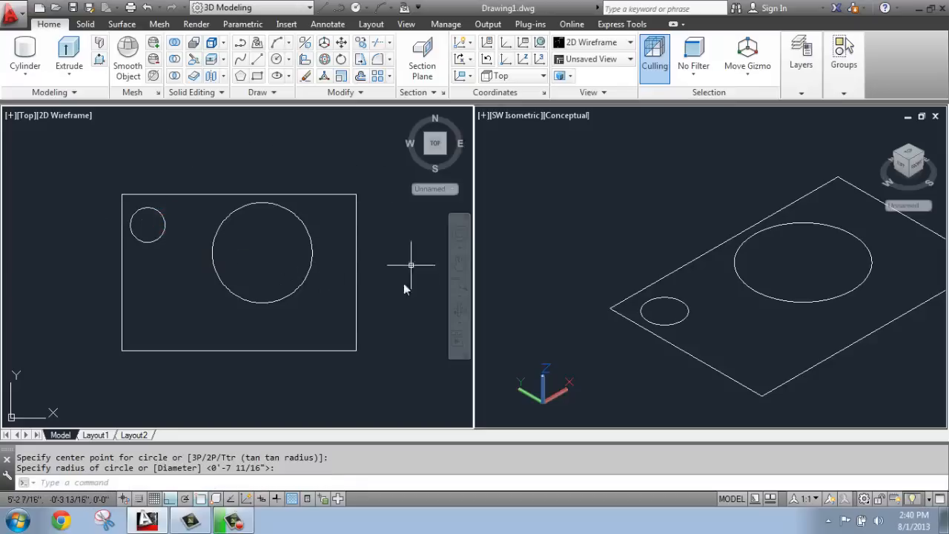
mouse_move(600, 199)
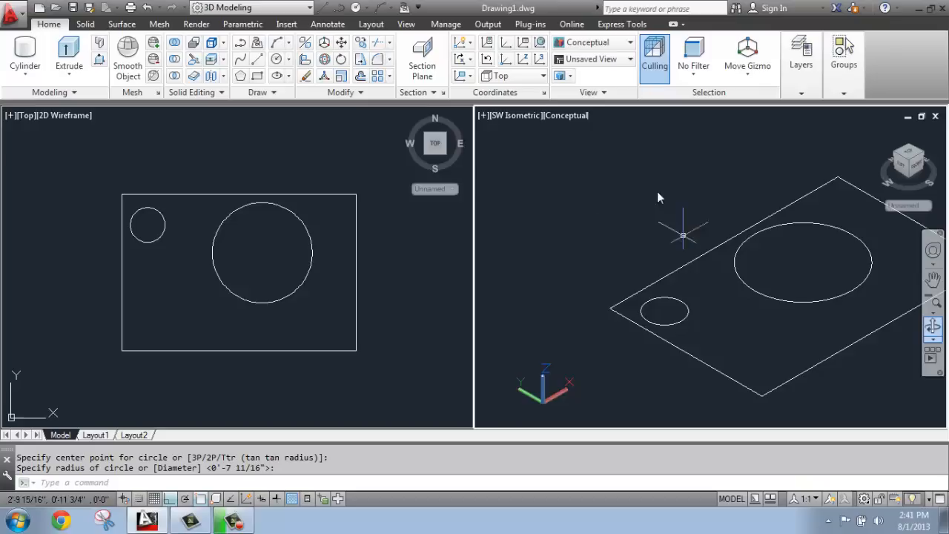
mouse_move(599, 217)
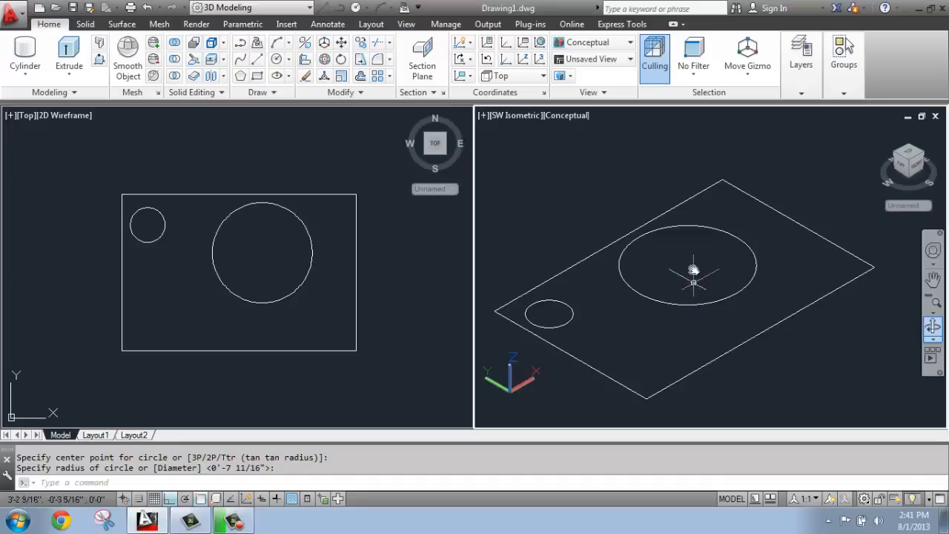
mouse_move(710, 225)
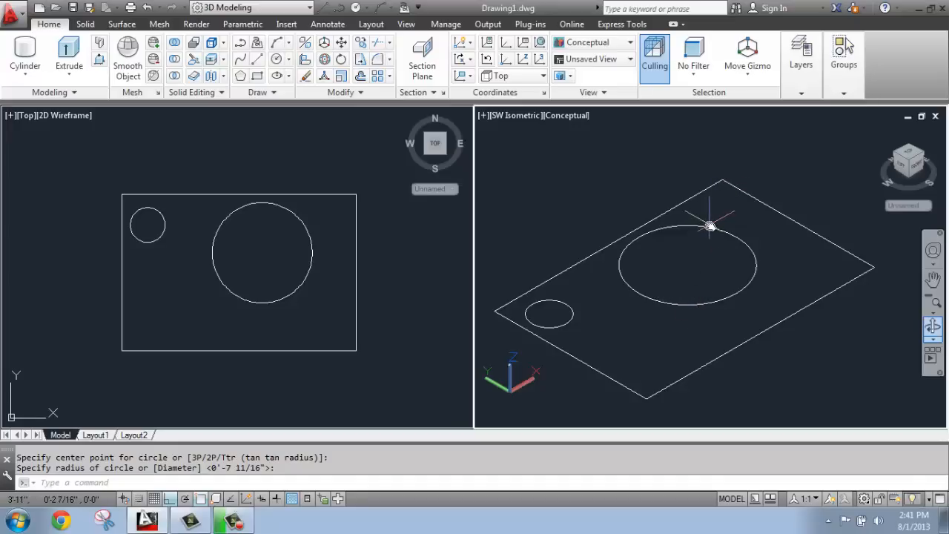
mouse_move(727, 273)
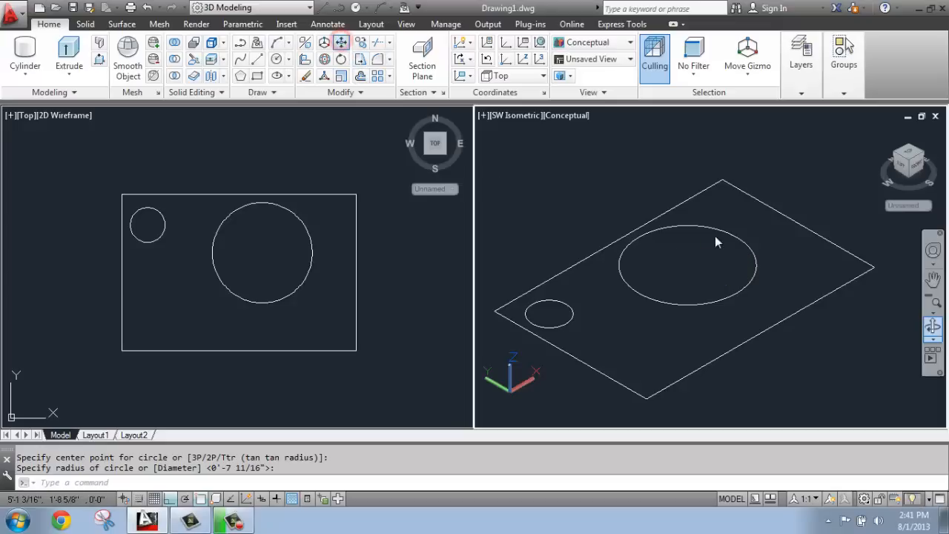
- Move the large circle 24 units along +Z above the rectangle
left_click(718, 229)
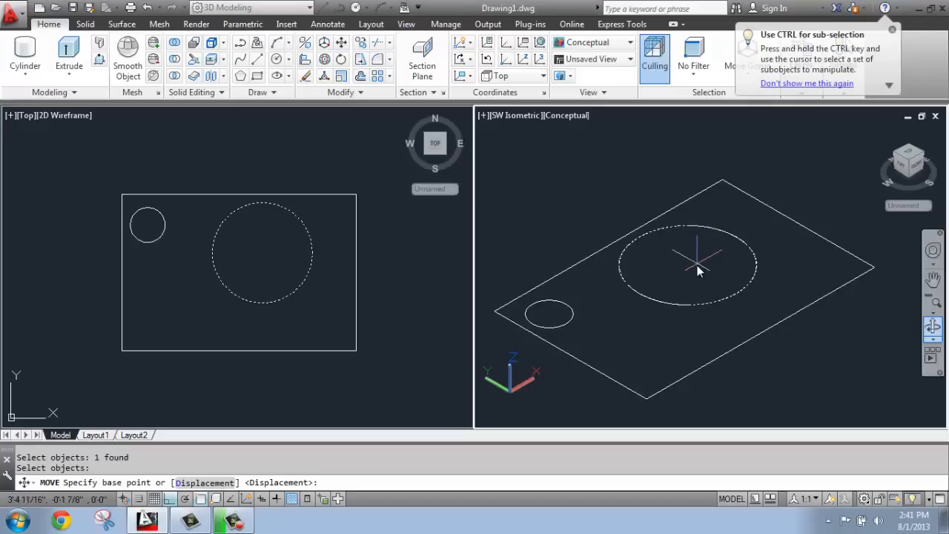
mouse_move(694, 289)
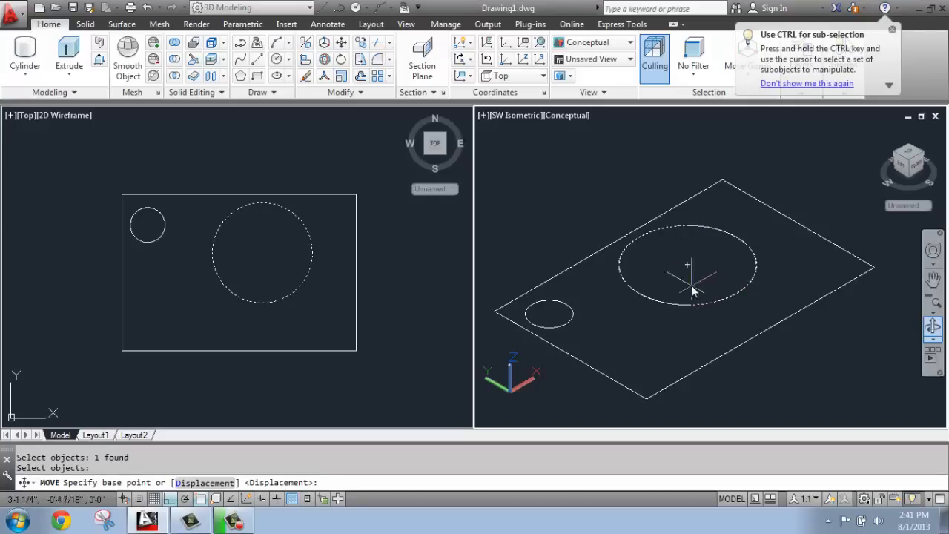
mouse_move(688, 265)
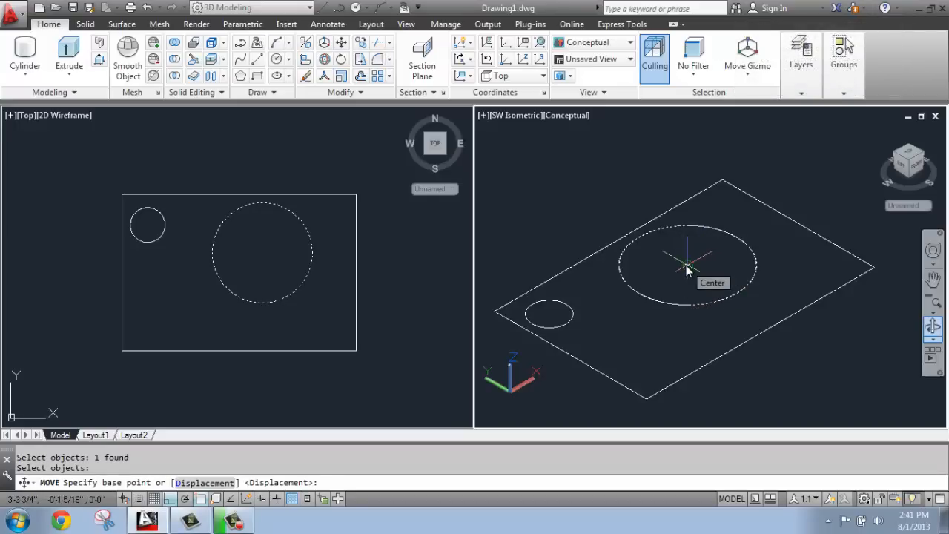
left_click(688, 267)
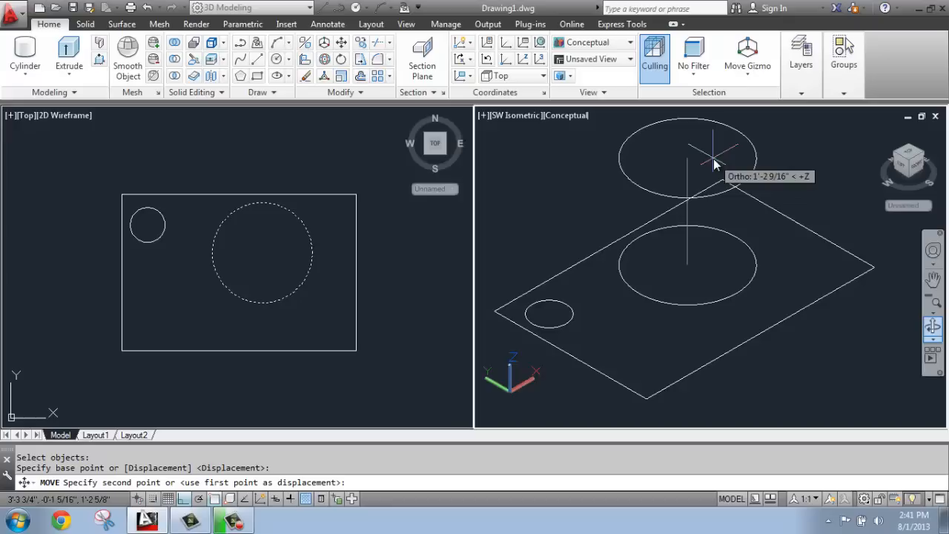
mouse_move(713, 147)
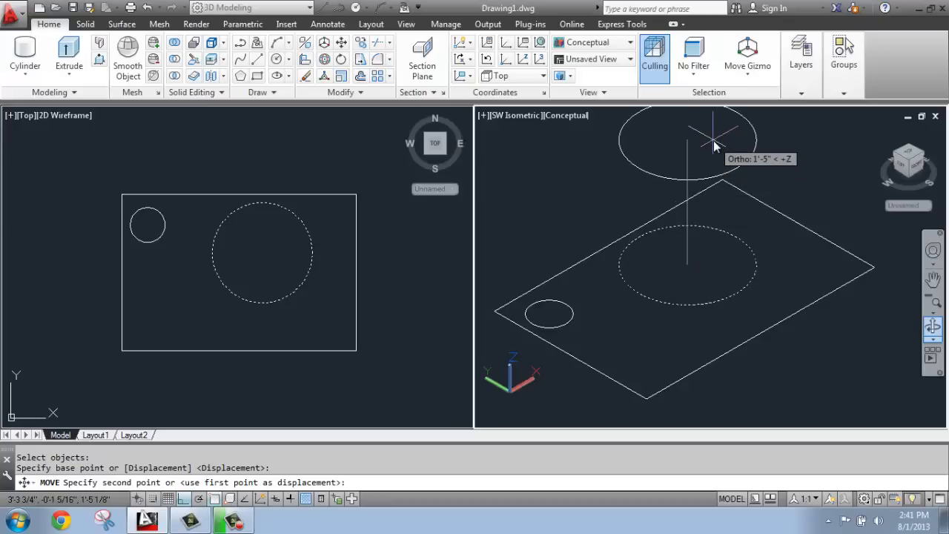
mouse_move(715, 149)
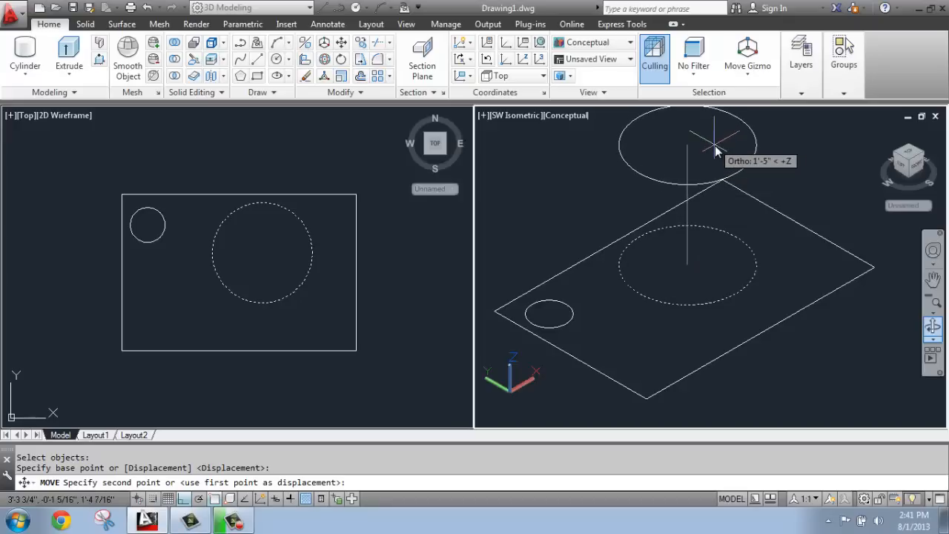
mouse_move(724, 137)
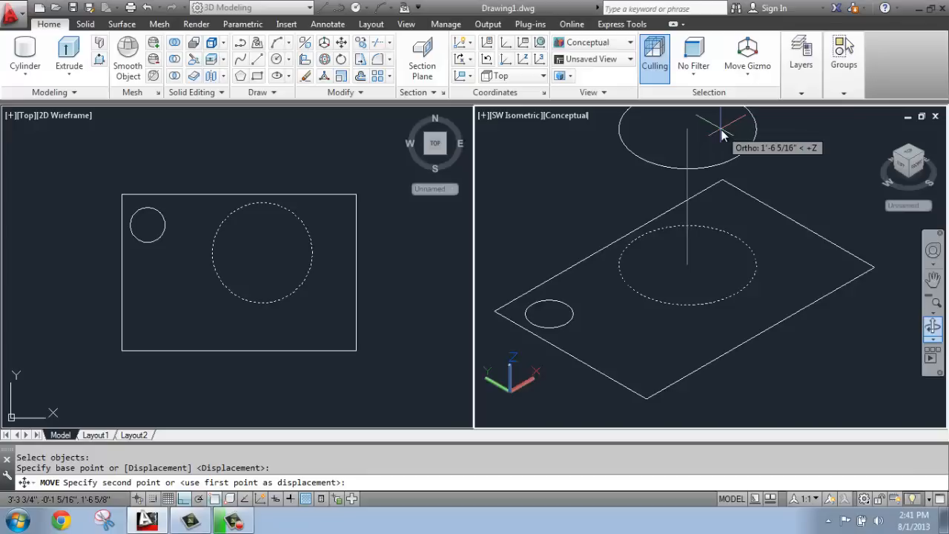
type("24")
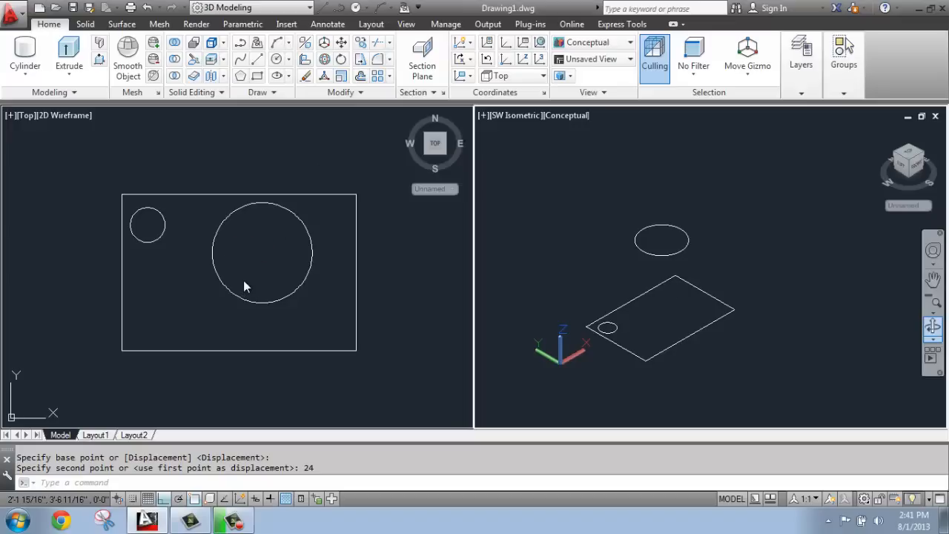
mouse_move(577, 276)
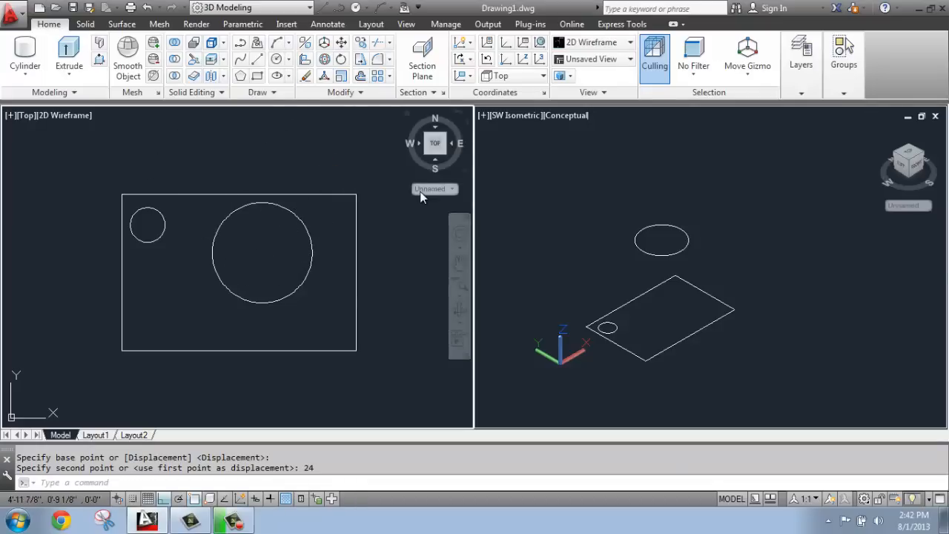
mouse_move(641, 305)
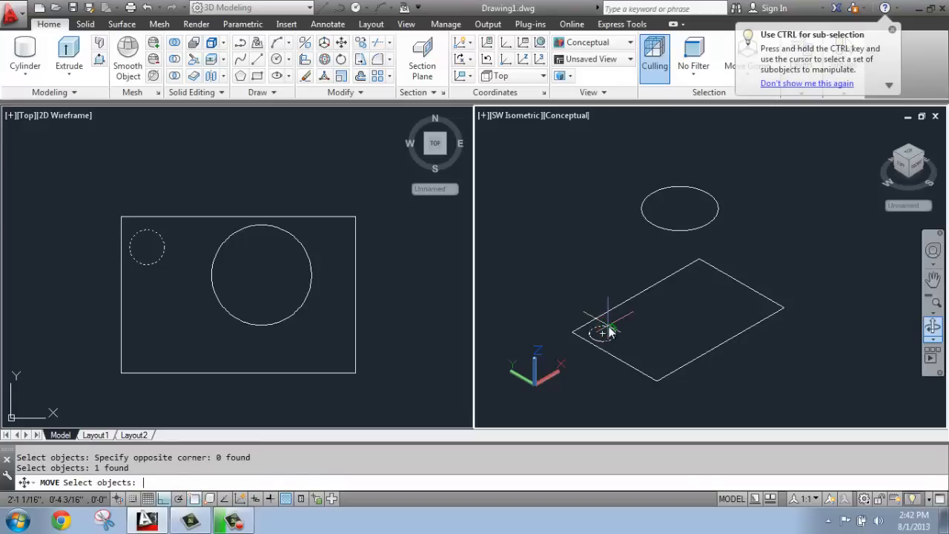
- Move the small circle along +Z from a base point so it sits above the large circle
left_click(605, 334)
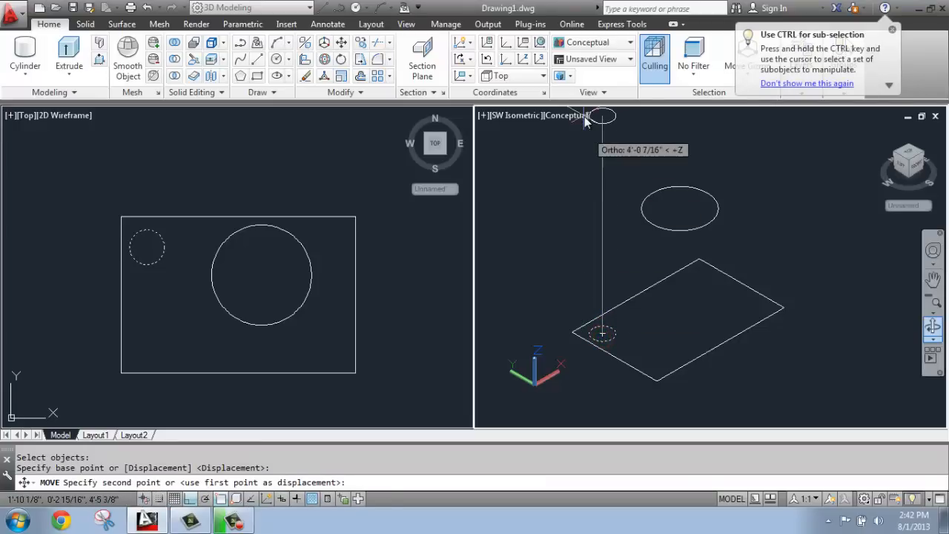
type("4")
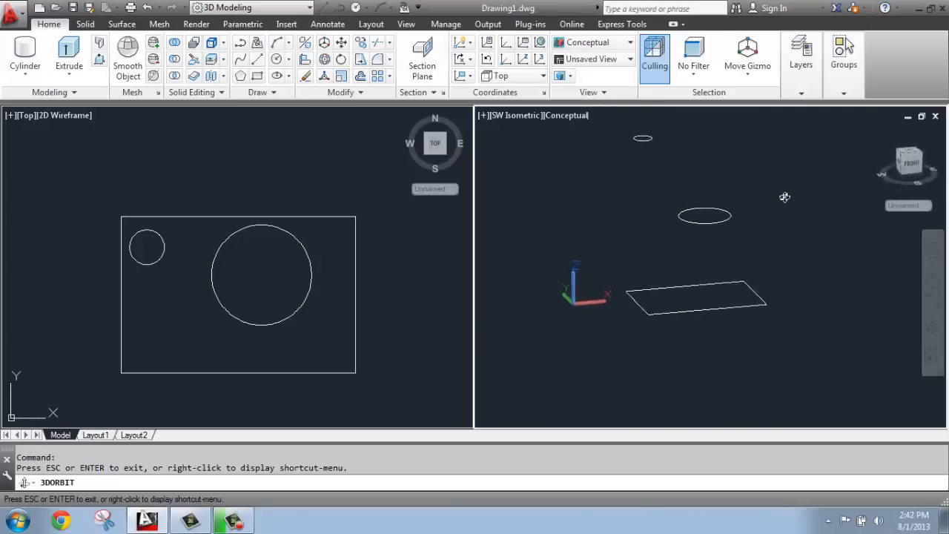
left_click_drag(784, 195, 774, 255)
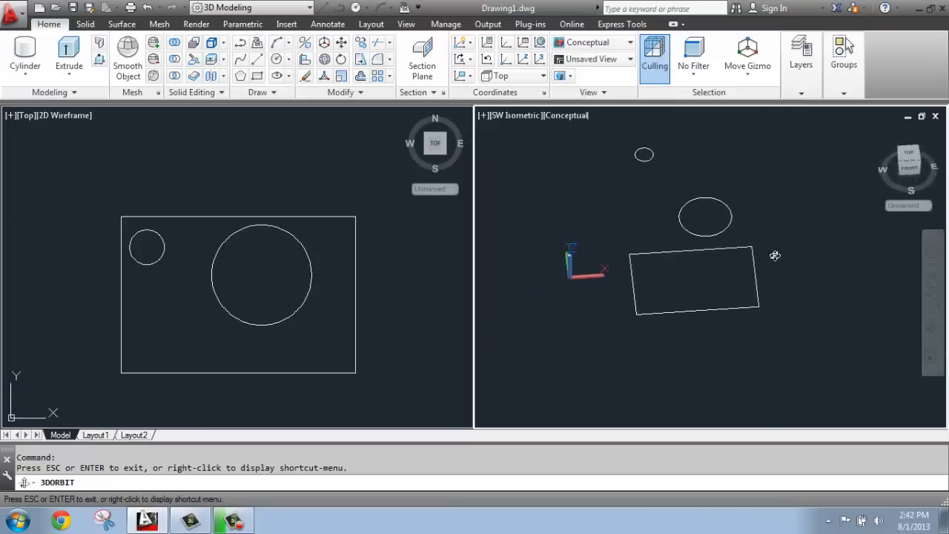
left_click_drag(774, 255, 755, 275)
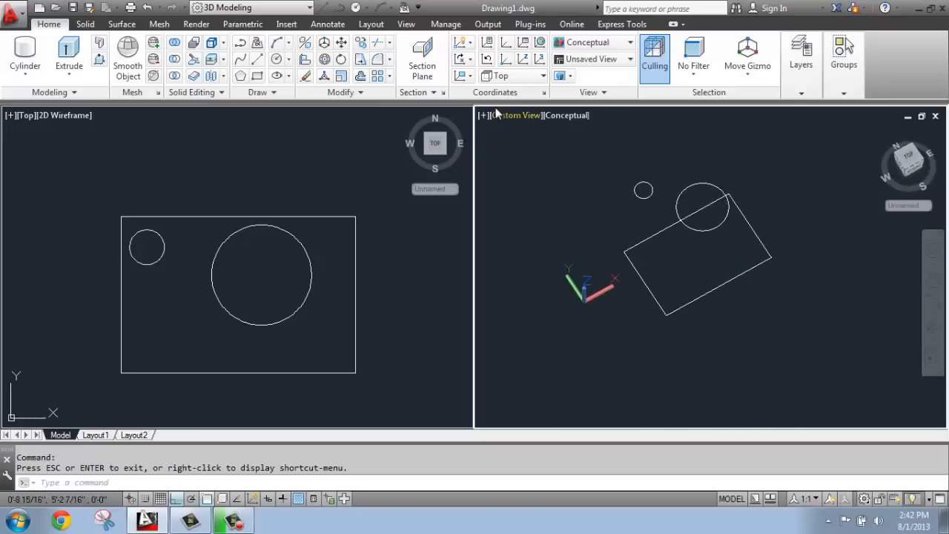
left_click(513, 115)
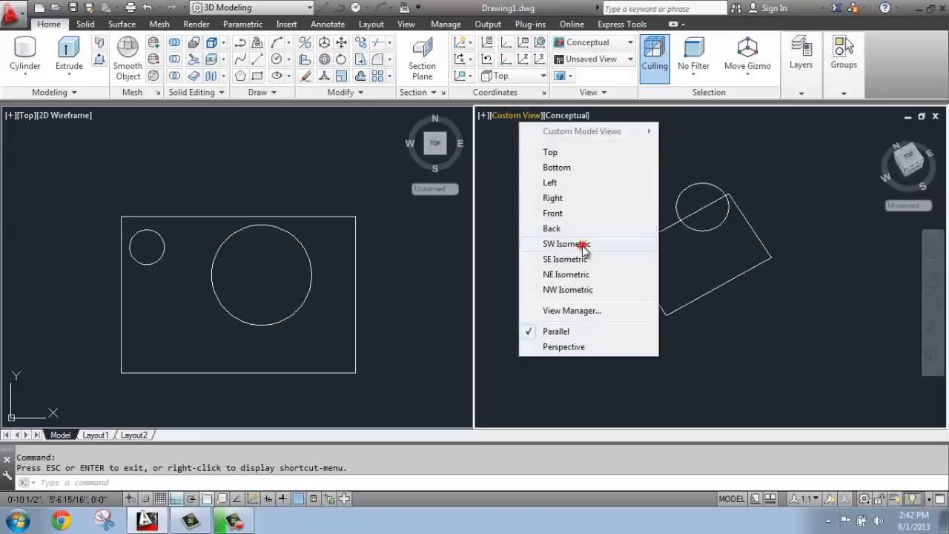
left_click(566, 243)
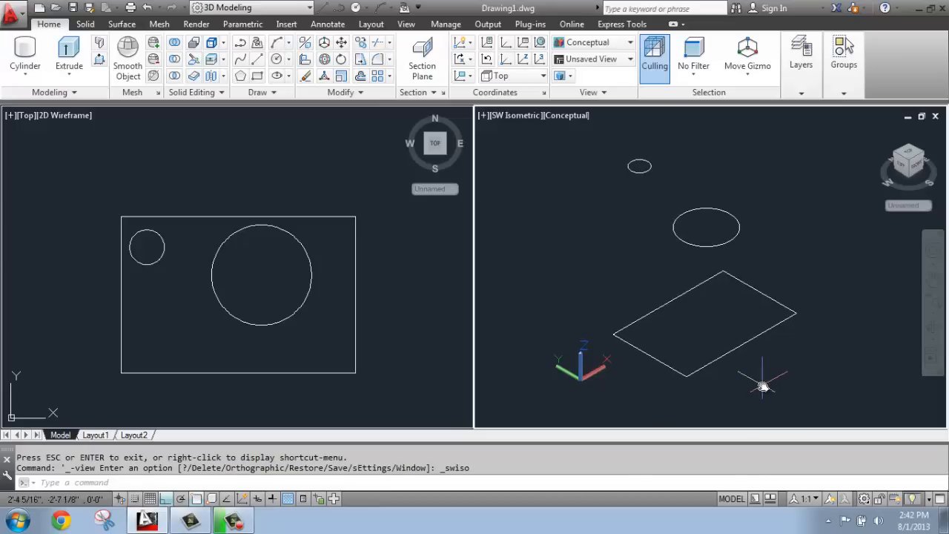
mouse_move(637, 368)
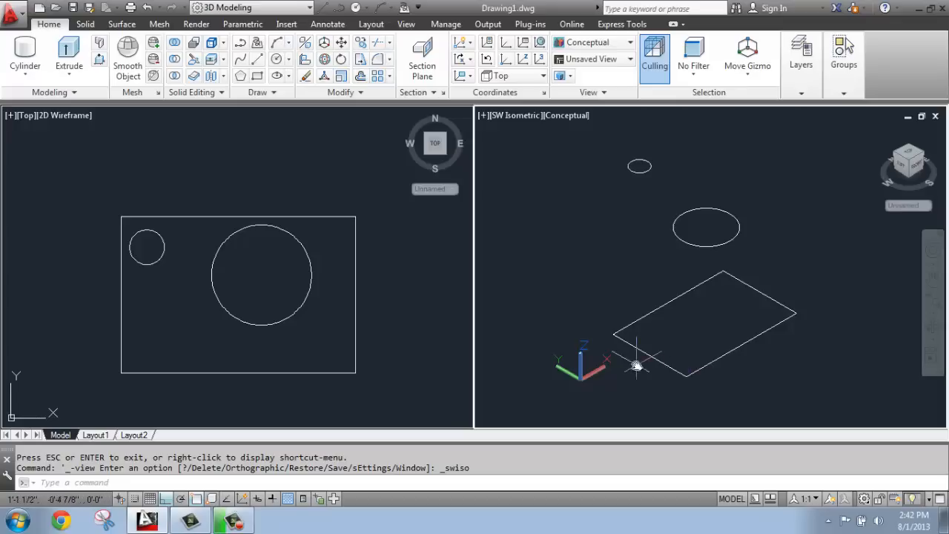
mouse_move(726, 320)
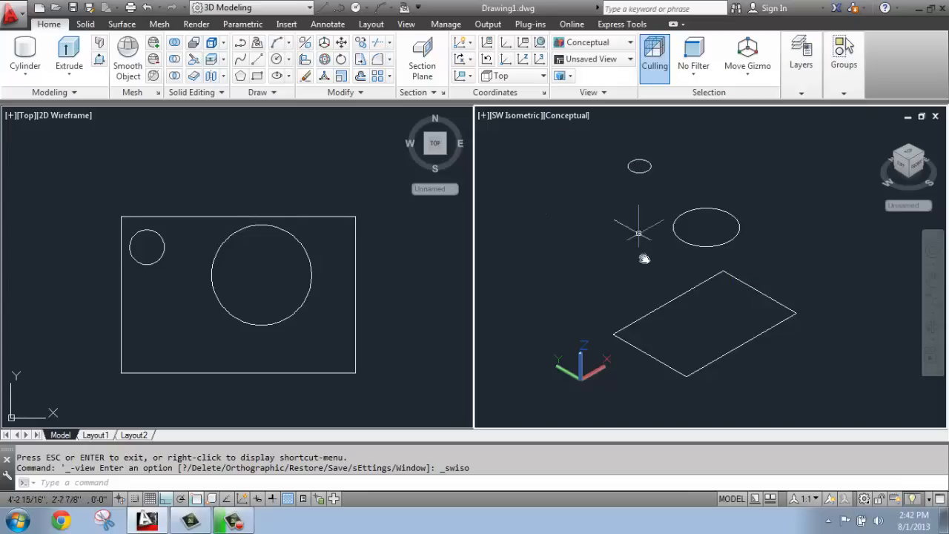
mouse_move(695, 353)
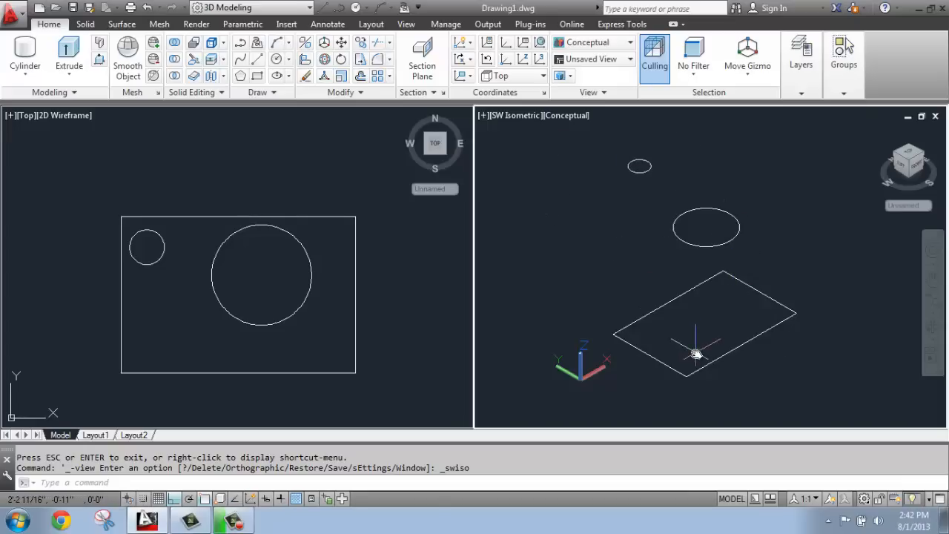
mouse_move(682, 341)
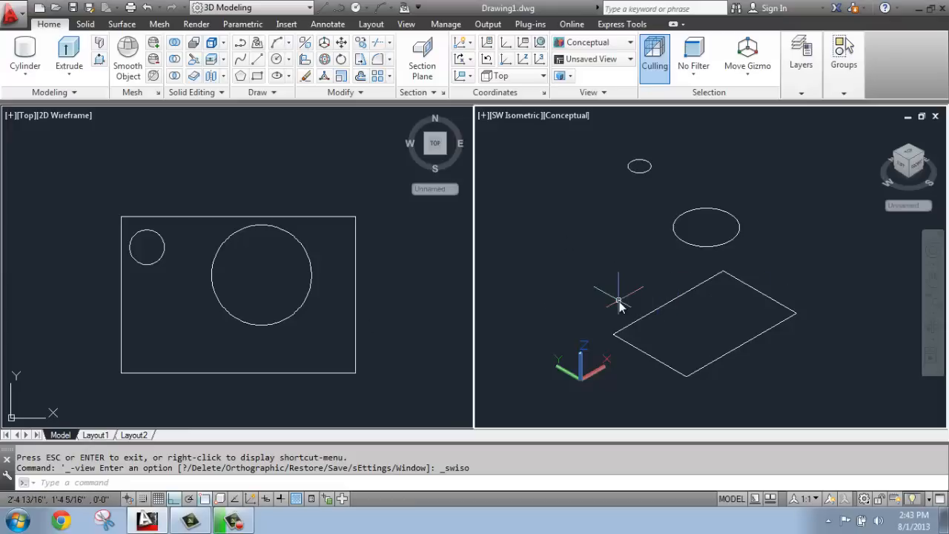
mouse_move(94, 137)
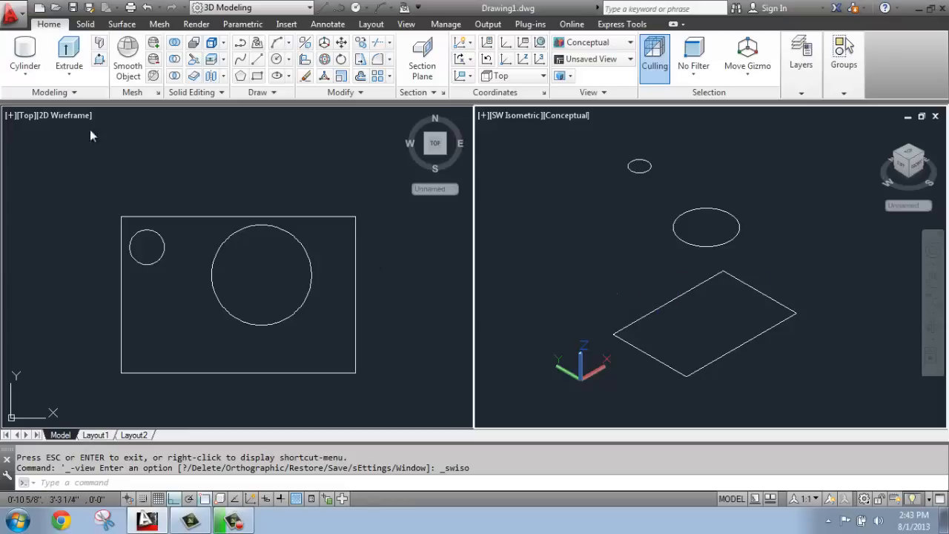
- Start Loft from the Extrude dropdown and pick small circle, large circle and rectangle as cross sections
left_click(68, 56)
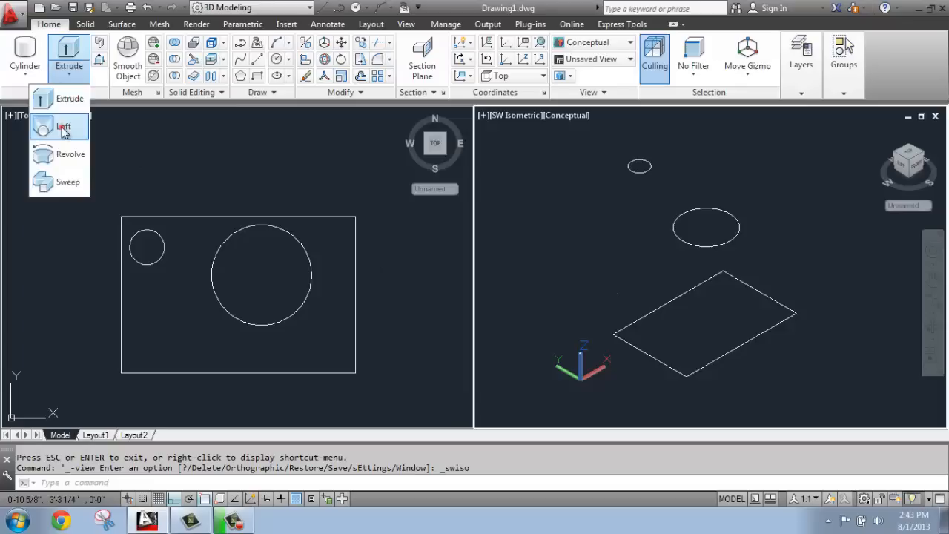
left_click(64, 126)
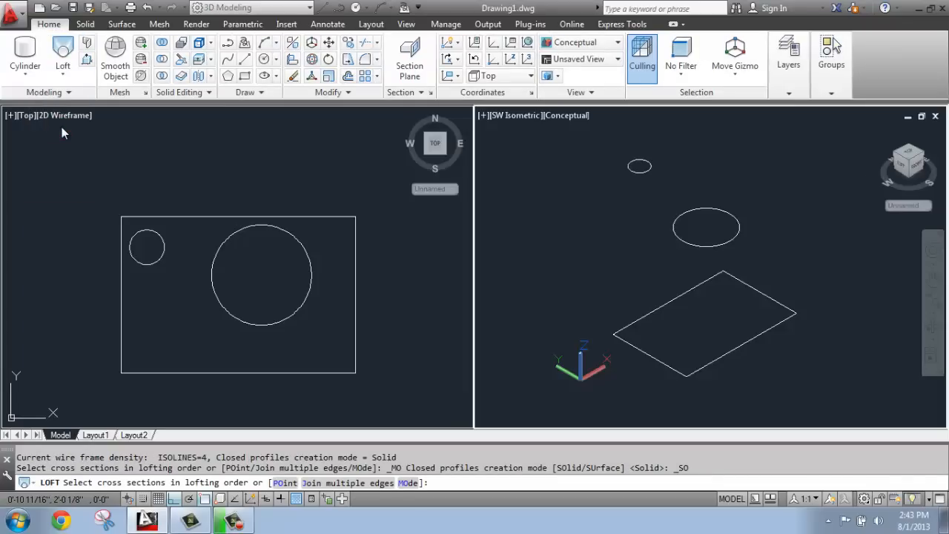
mouse_move(525, 310)
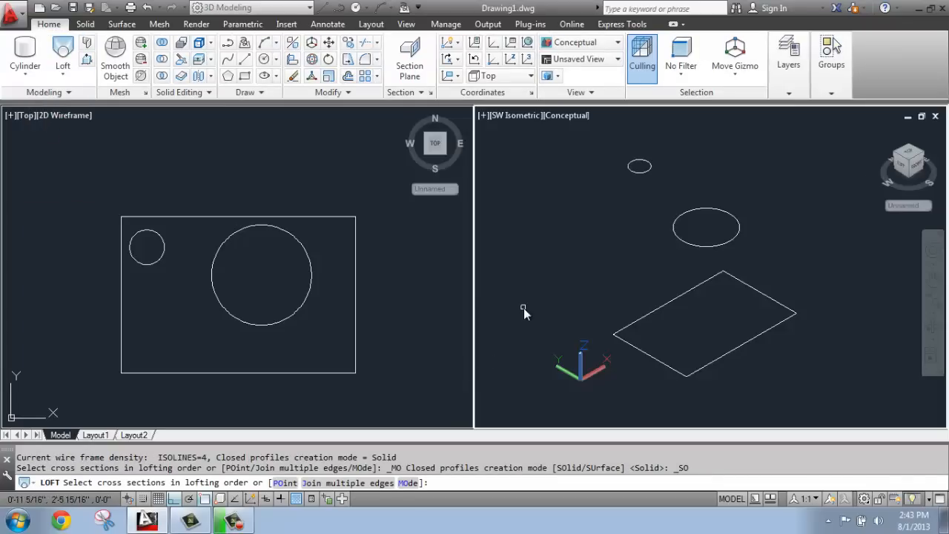
mouse_move(709, 311)
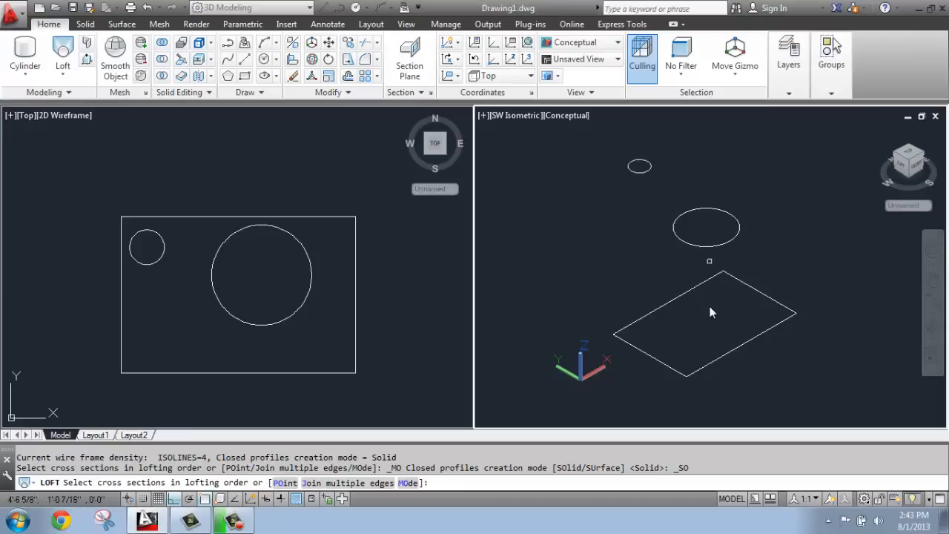
mouse_move(670, 228)
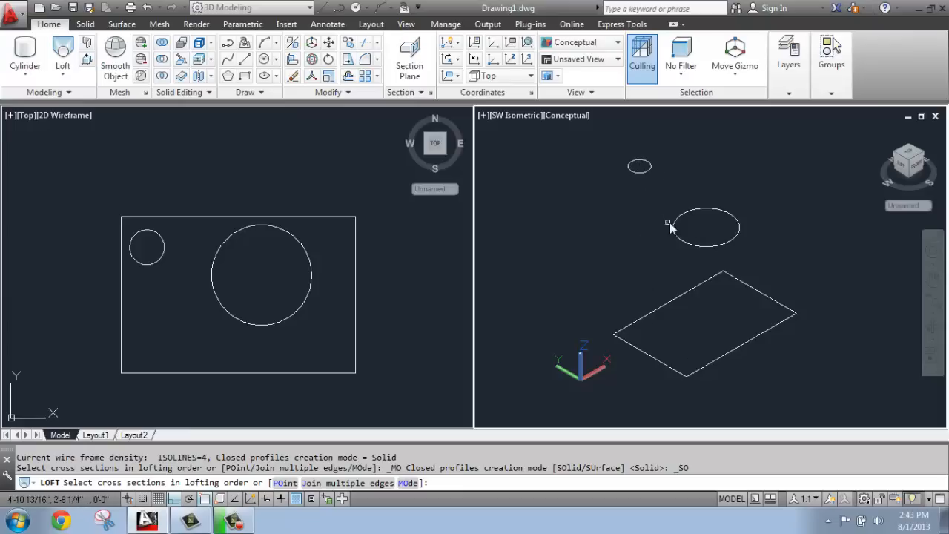
mouse_move(651, 175)
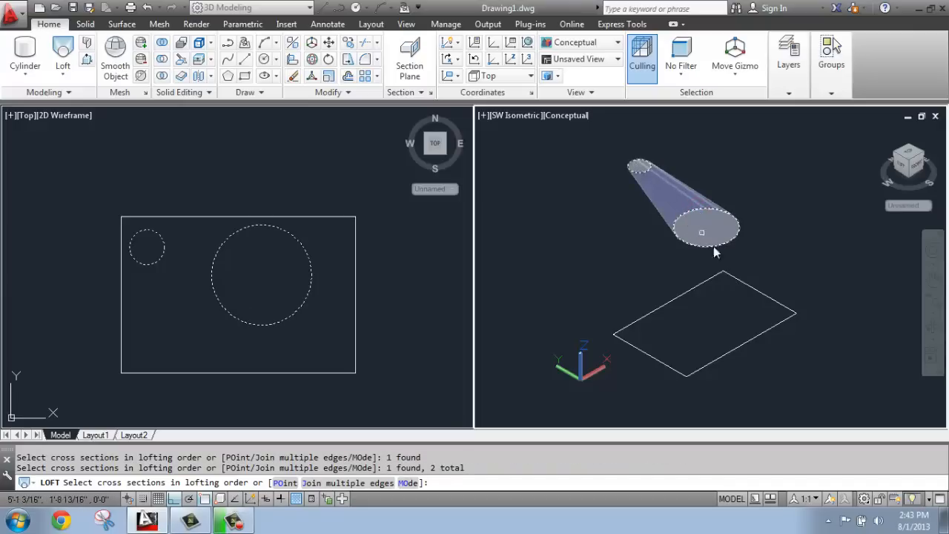
left_click(705, 323)
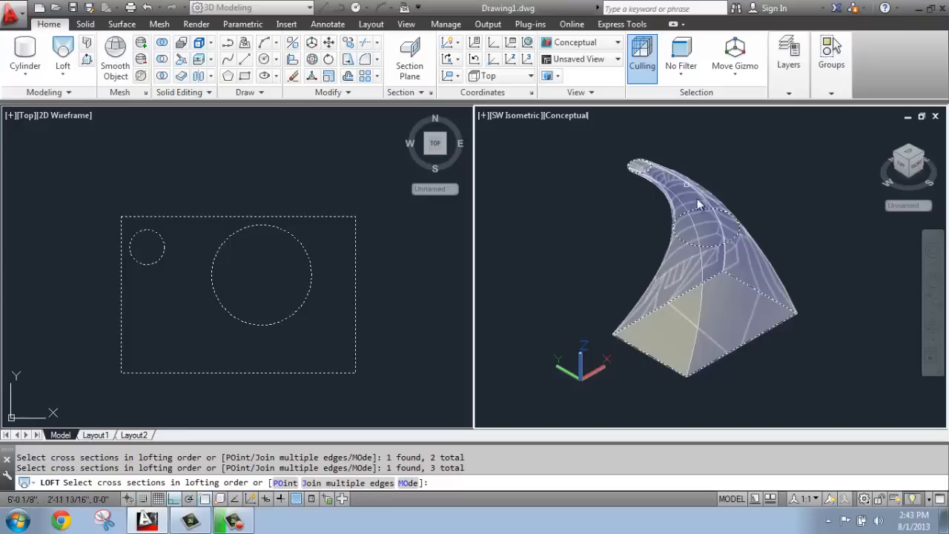
mouse_move(593, 289)
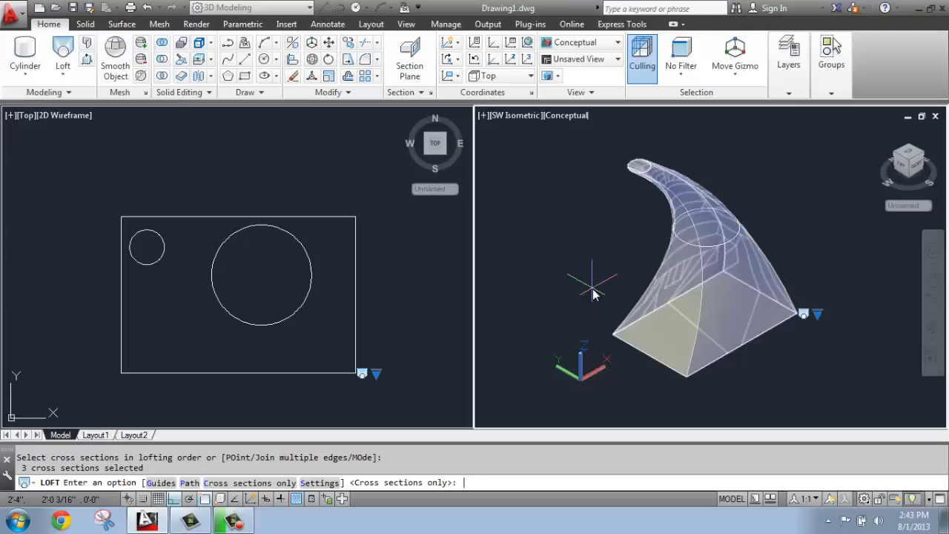
type("s")
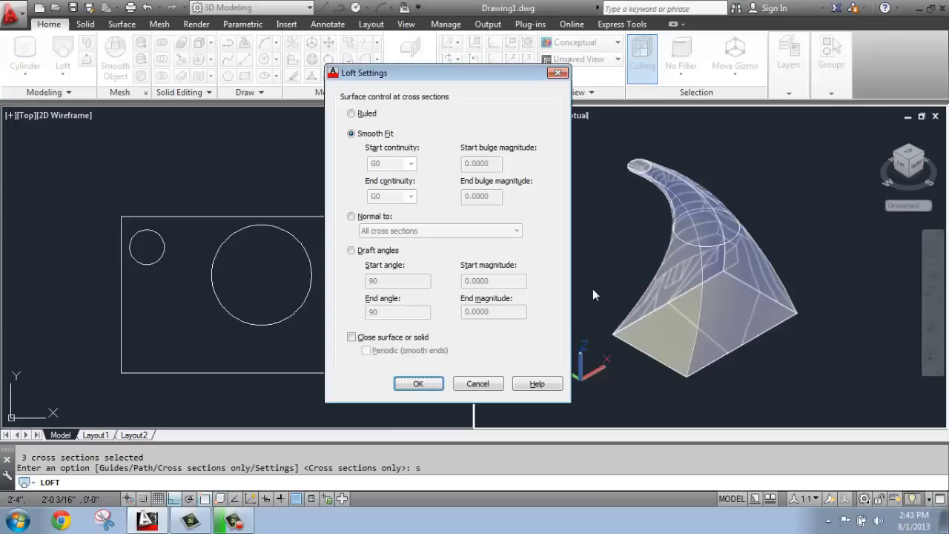
mouse_move(540, 214)
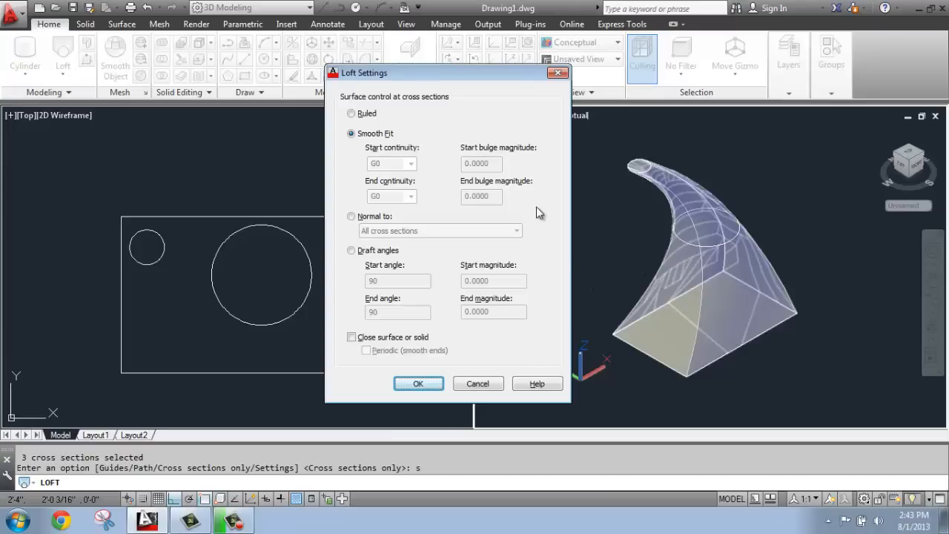
mouse_move(508, 197)
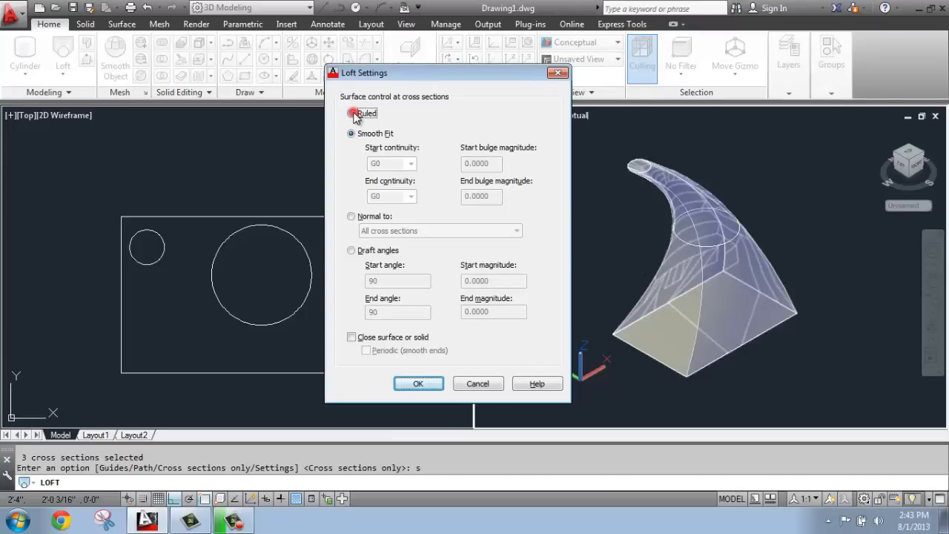
left_click(351, 113)
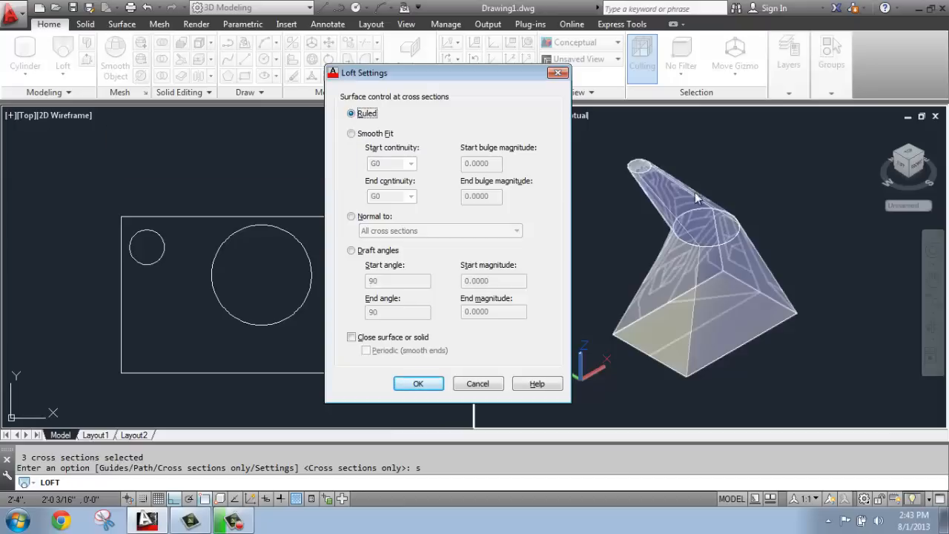
mouse_move(660, 190)
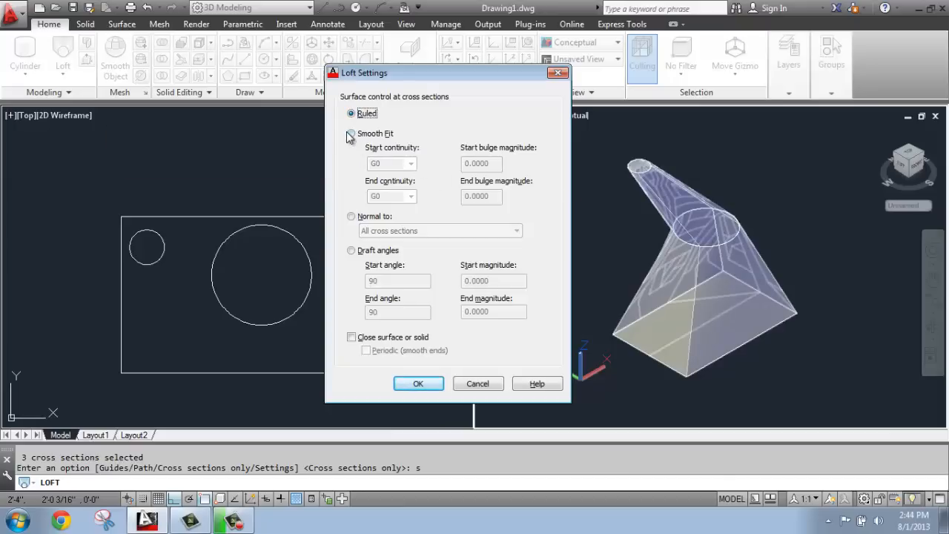
left_click(350, 134)
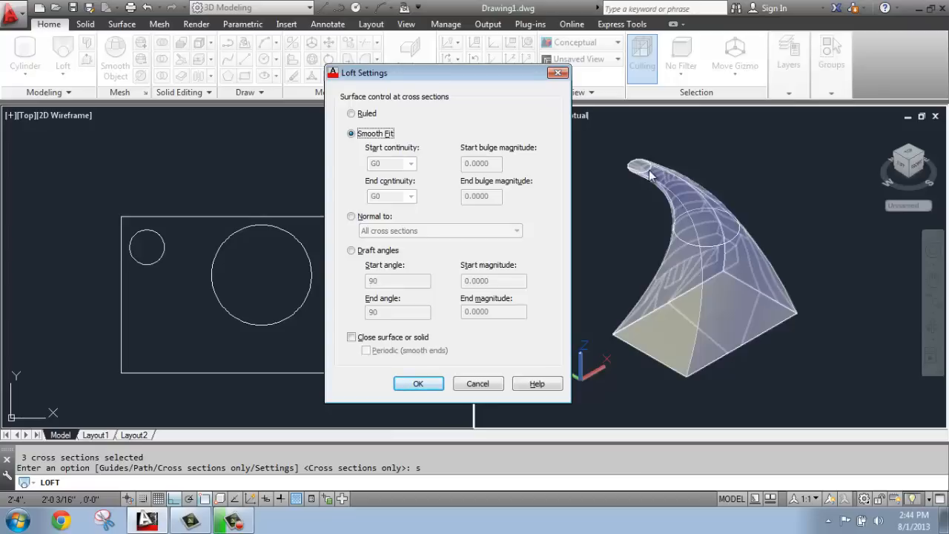
mouse_move(645, 165)
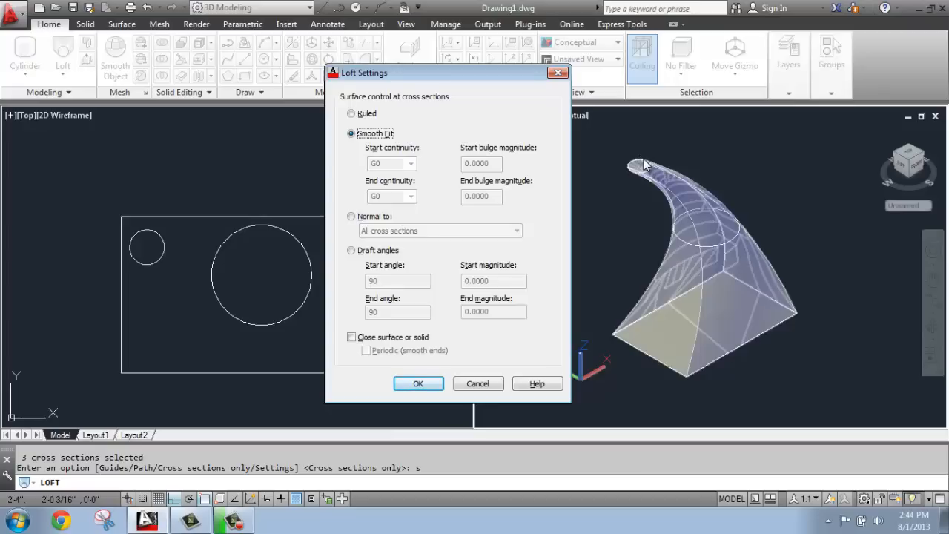
mouse_move(748, 250)
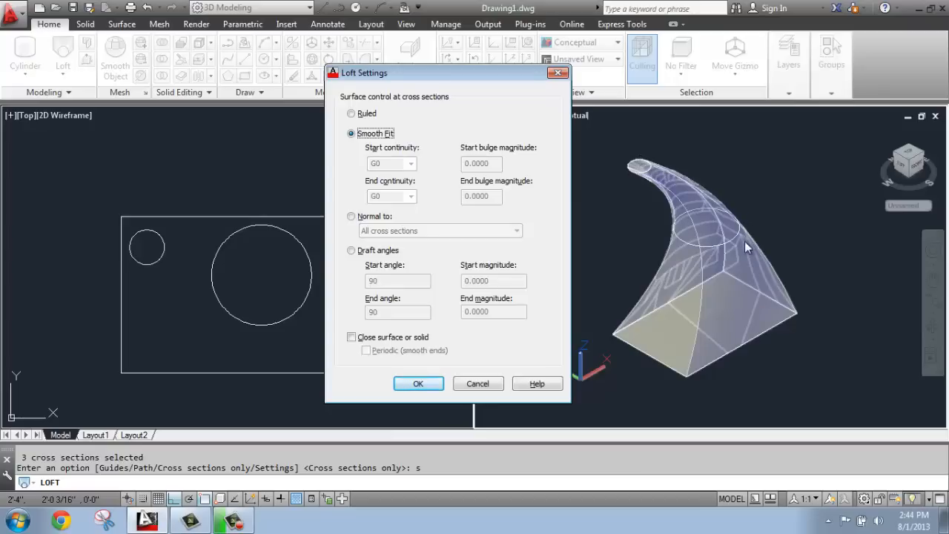
mouse_move(787, 338)
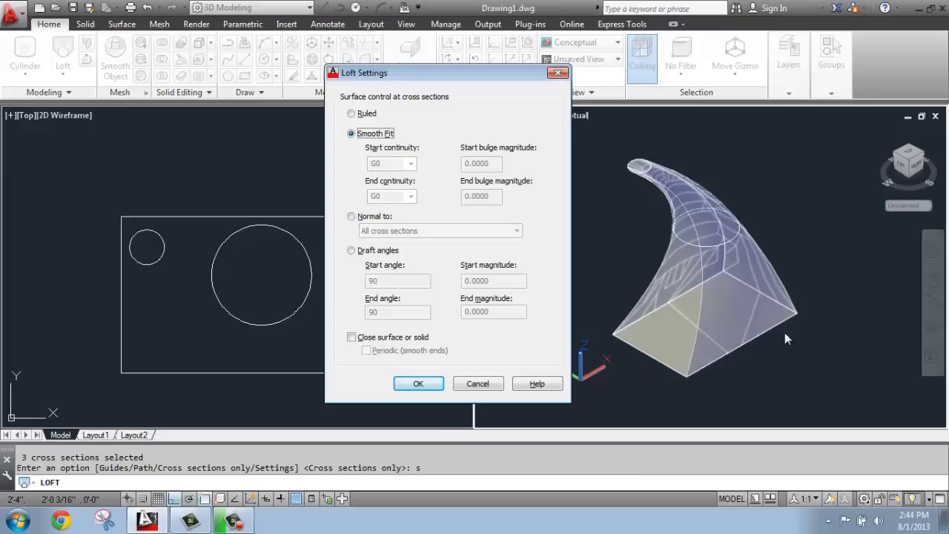
mouse_move(350, 237)
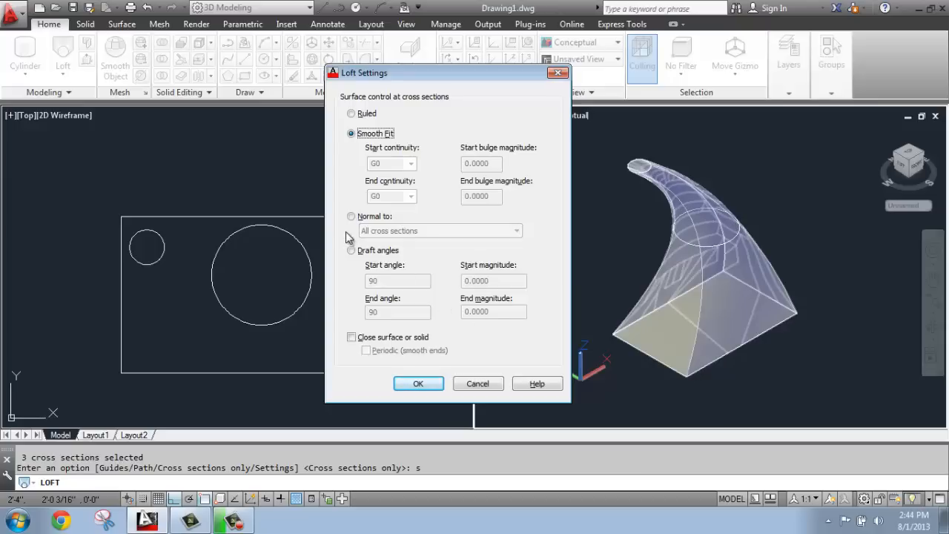
mouse_move(351, 216)
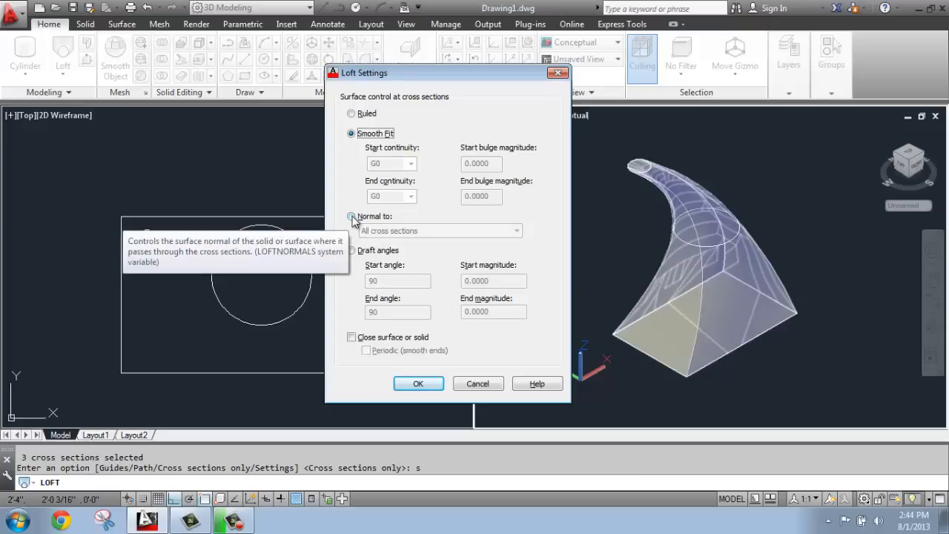
left_click(351, 217)
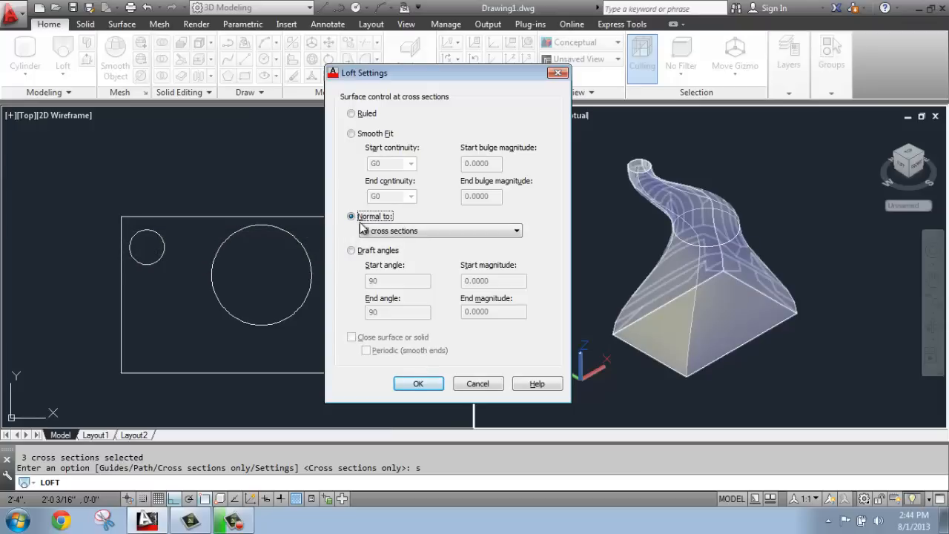
left_click(516, 231)
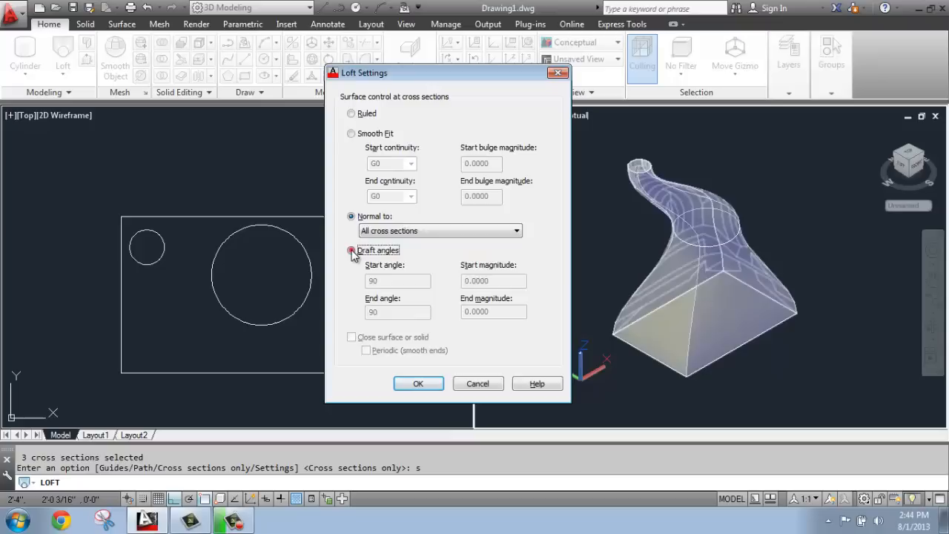
left_click(352, 251)
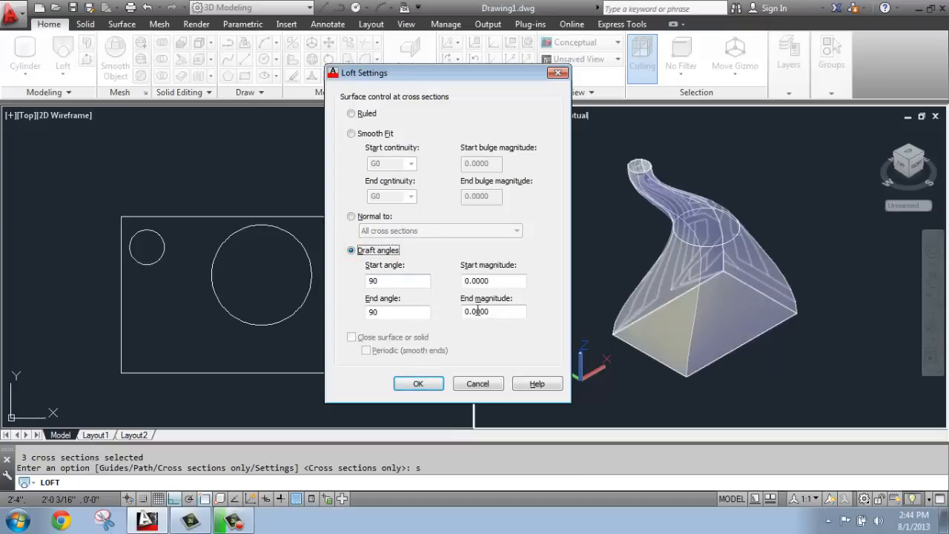
mouse_move(492, 312)
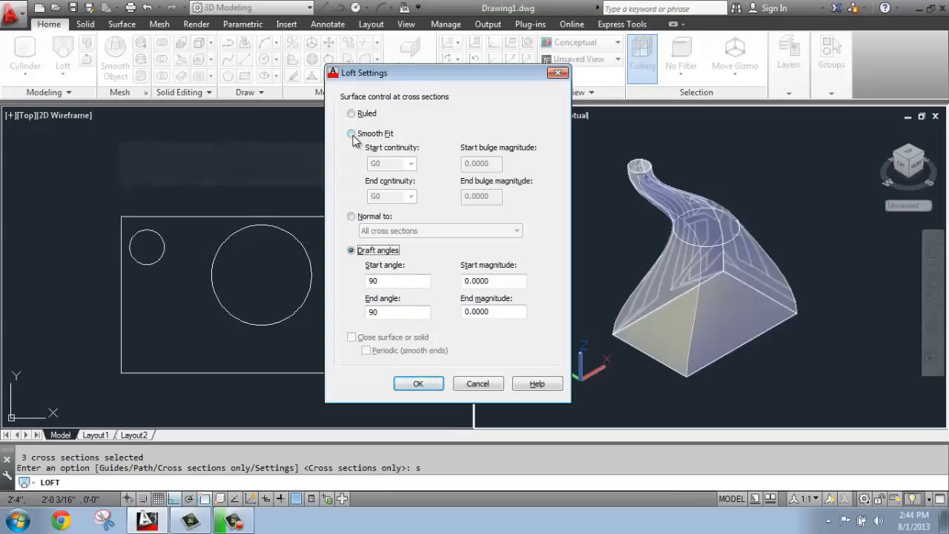
left_click(351, 133)
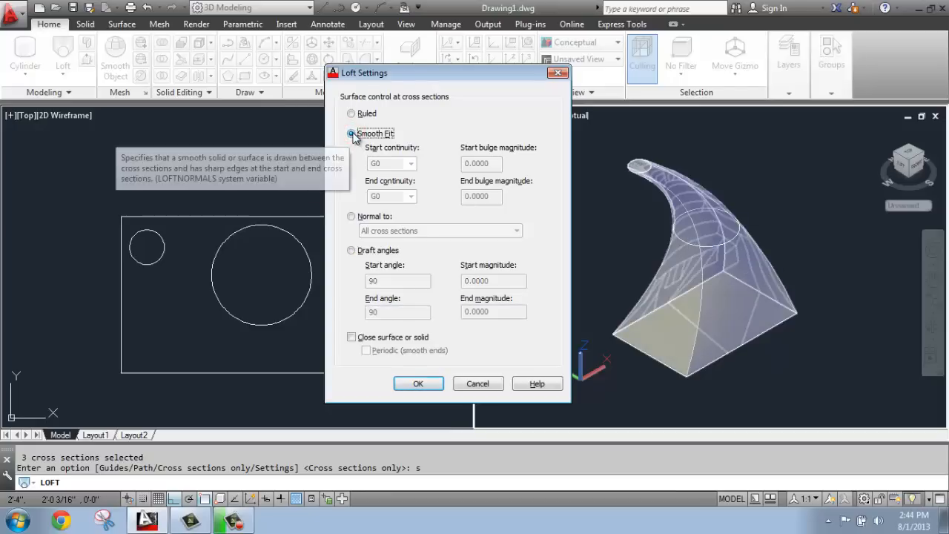
mouse_move(354, 141)
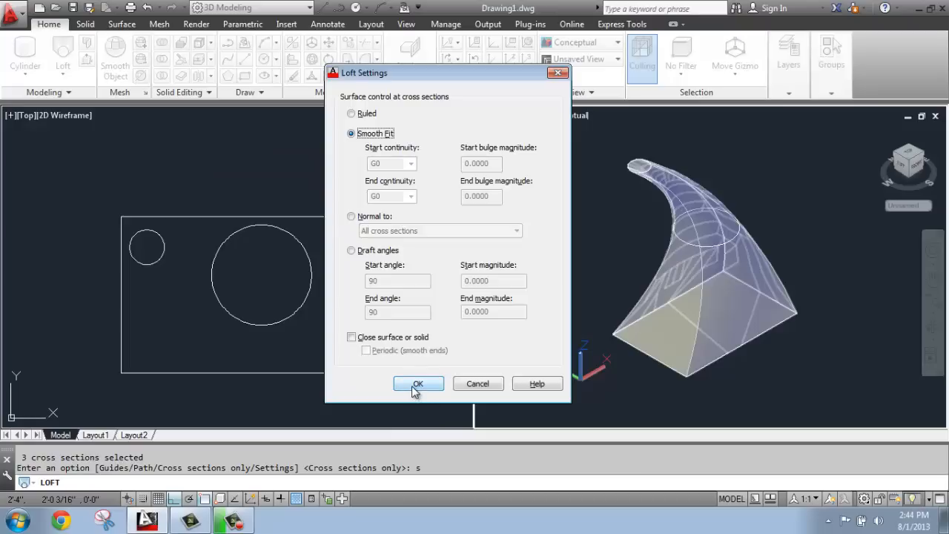
- Confirm Loft Settings with smooth fit to create the solid and orbit it to inspect other sides
left_click(419, 383)
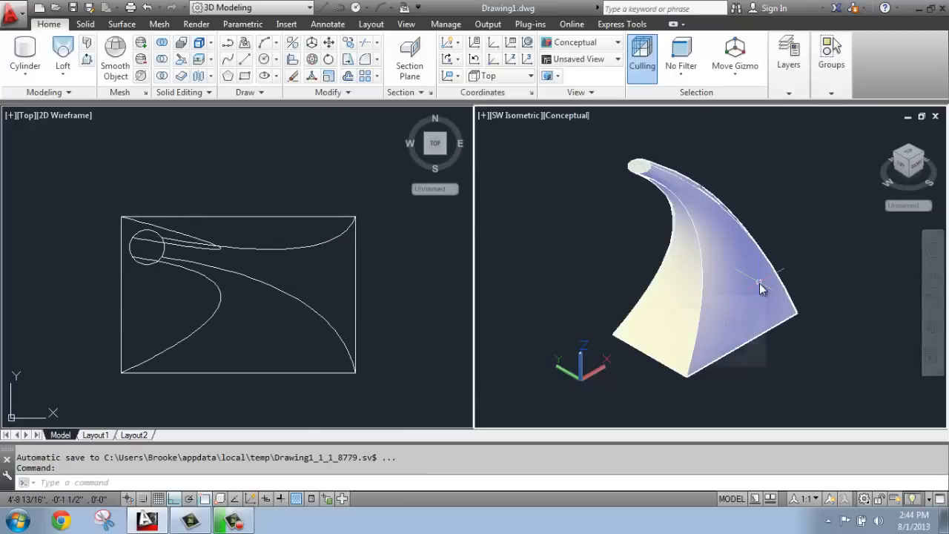
mouse_move(763, 288)
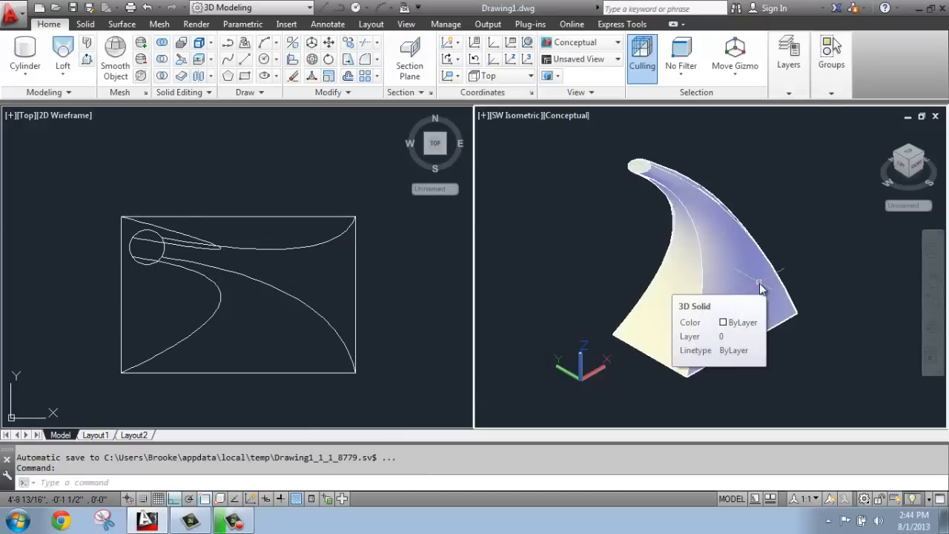
mouse_move(733, 236)
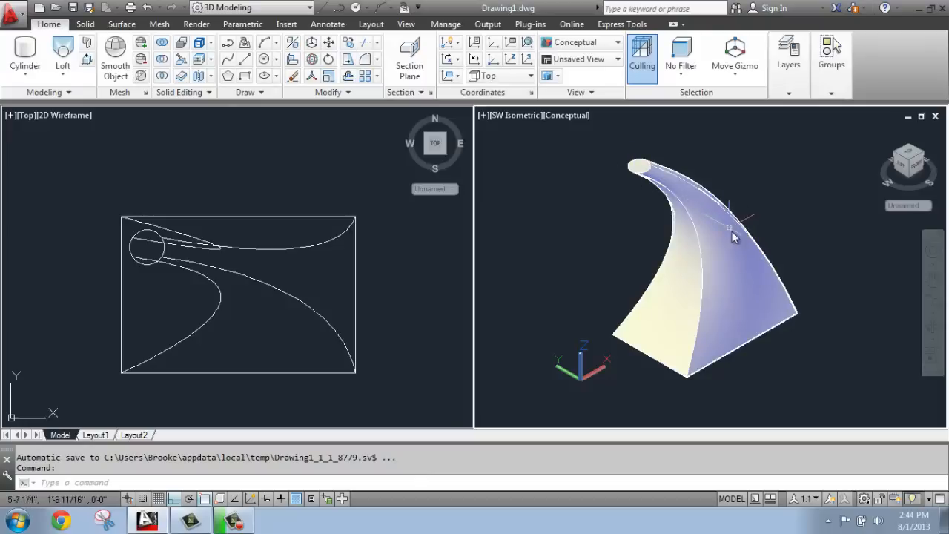
mouse_move(703, 251)
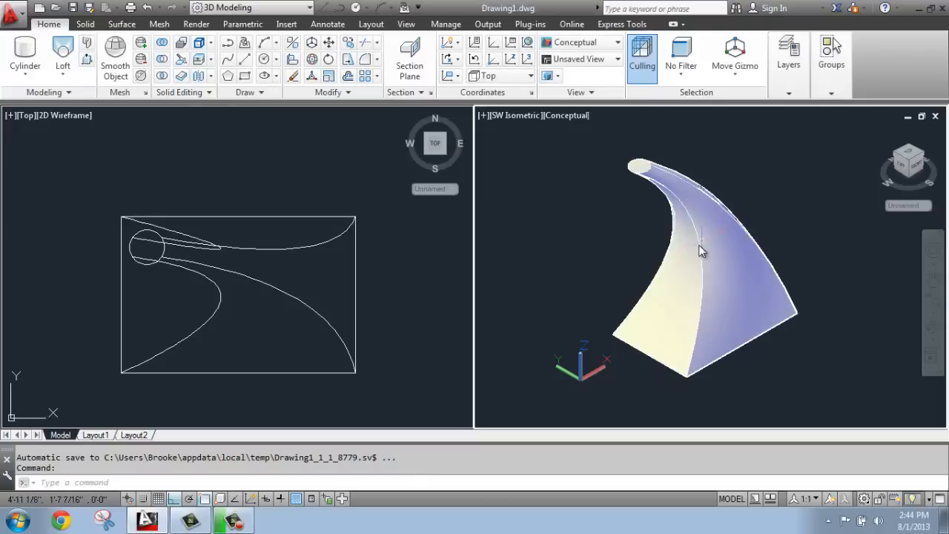
mouse_move(645, 307)
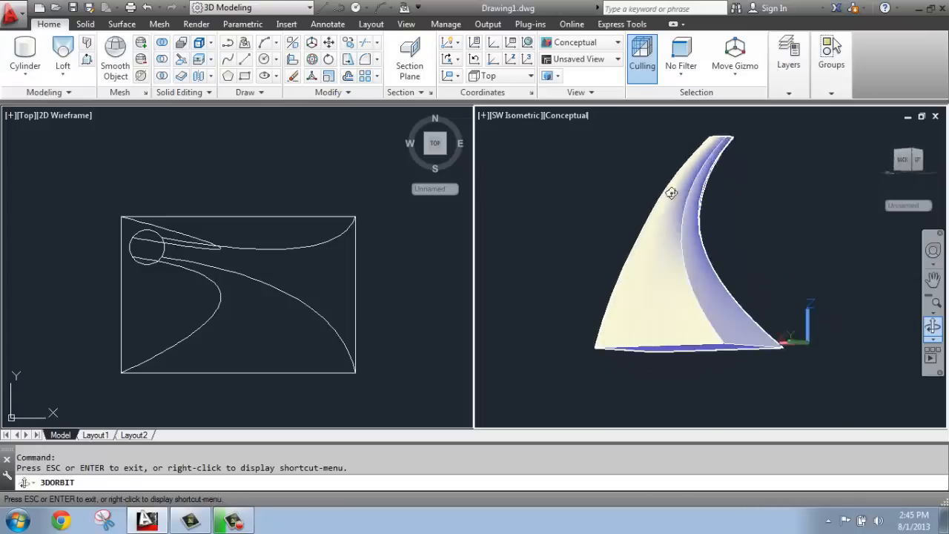
left_click_drag(671, 193, 611, 298)
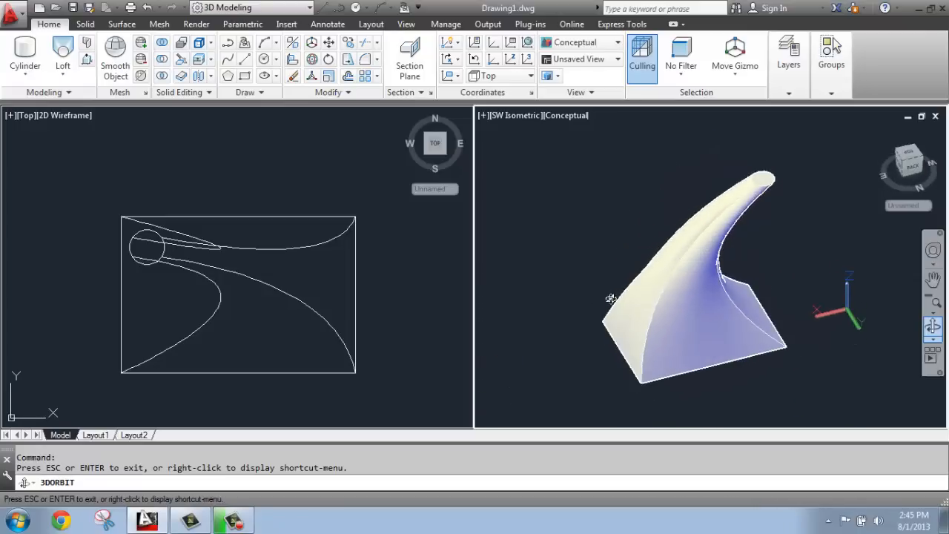
left_click_drag(608, 297, 759, 267)
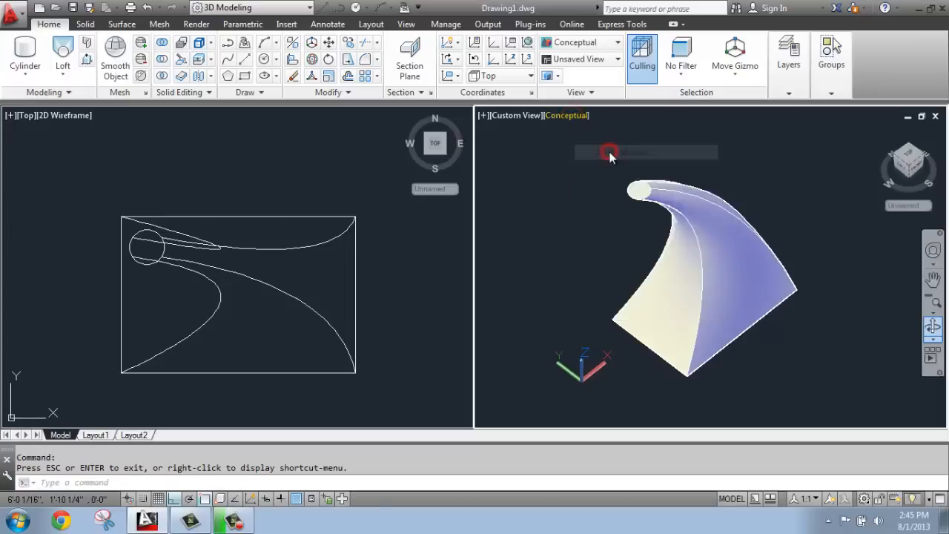
- Switch the viewport visual style to 2D Wireframe and orbit the loft to inspect its edges
left_click(581, 42)
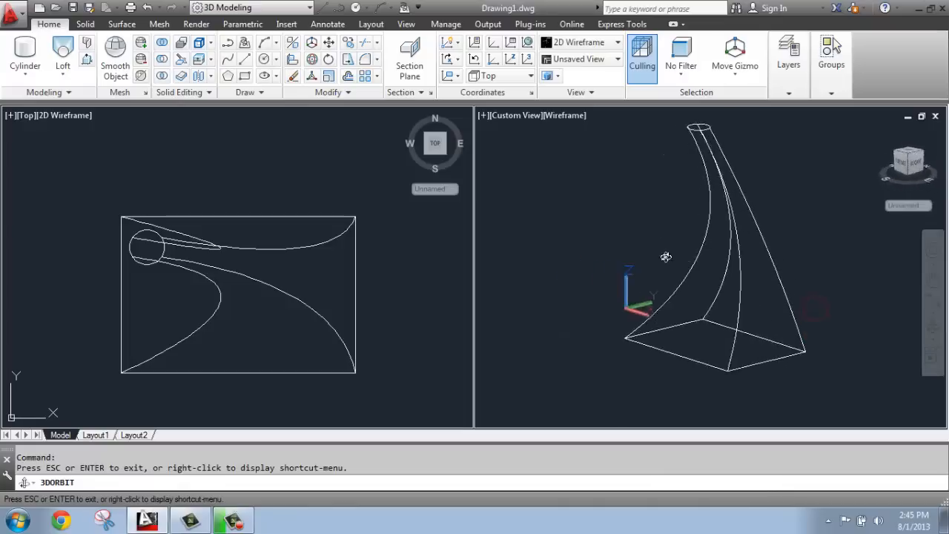
left_click_drag(664, 257, 744, 309)
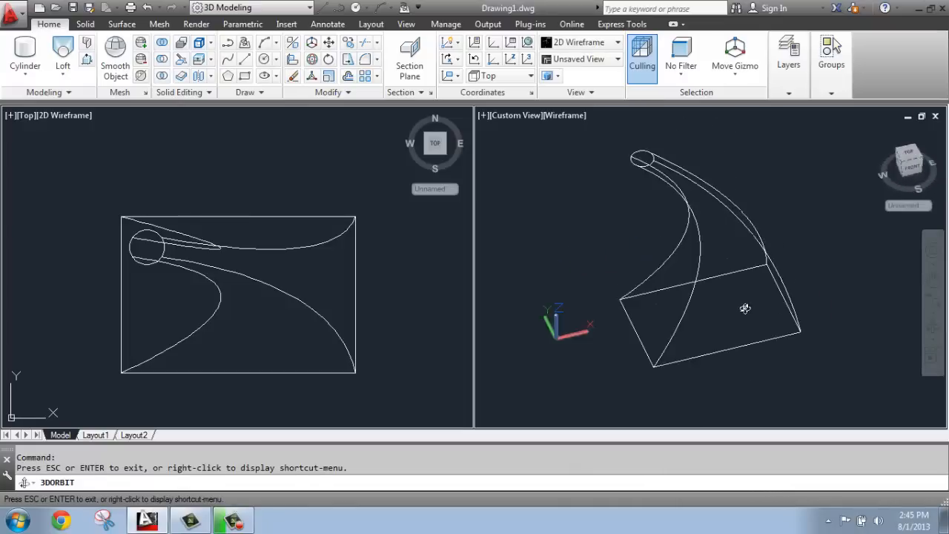
left_click_drag(744, 308, 729, 294)
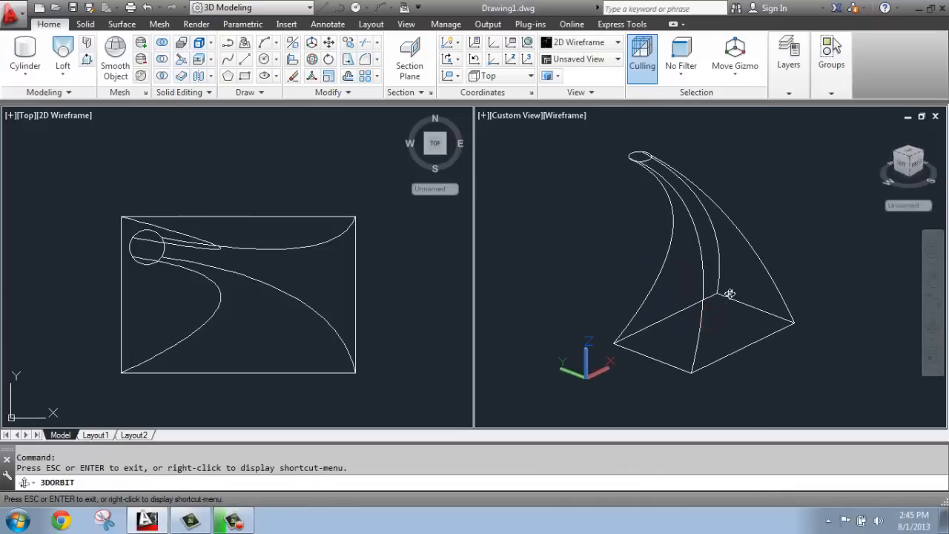